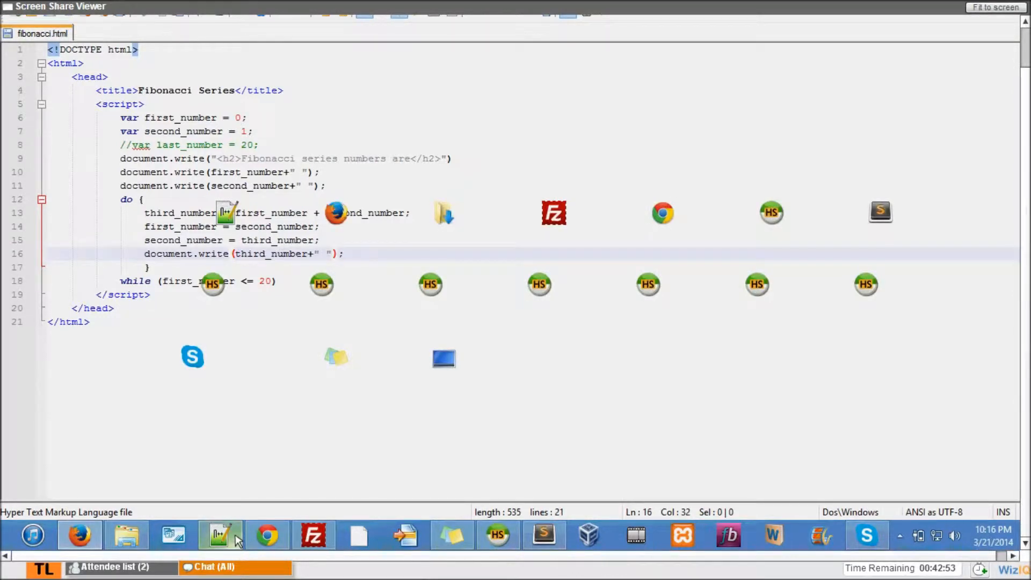
Leave Notepad++ via the browser's Fibonacci output and return to the WizIQ classroom whiteboard
{"action": "left_click", "coordinate": [79, 535]}
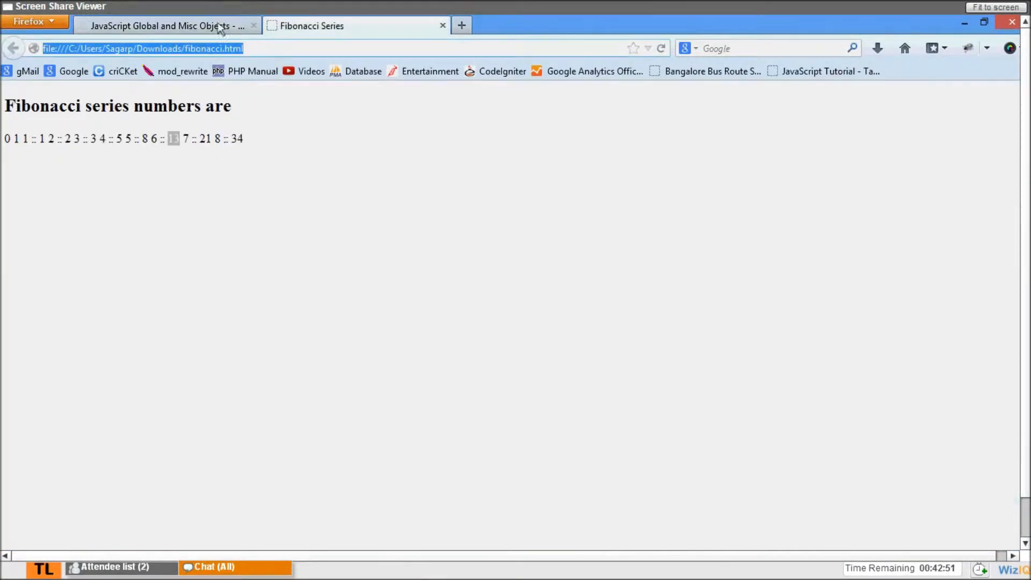
{"action": "left_click", "coordinate": [164, 26]}
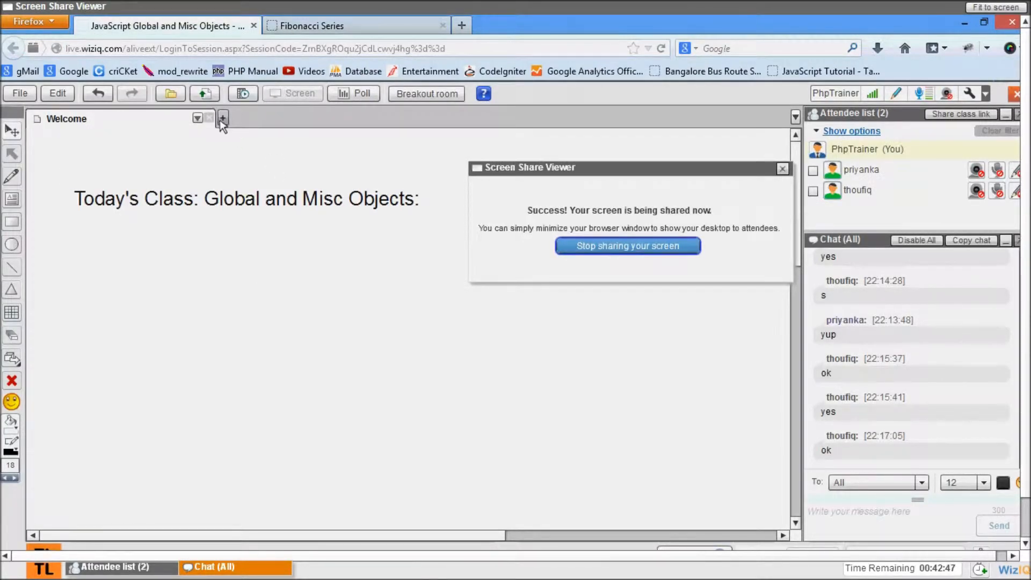
{"action": "mouse_move", "coordinate": [222, 118]}
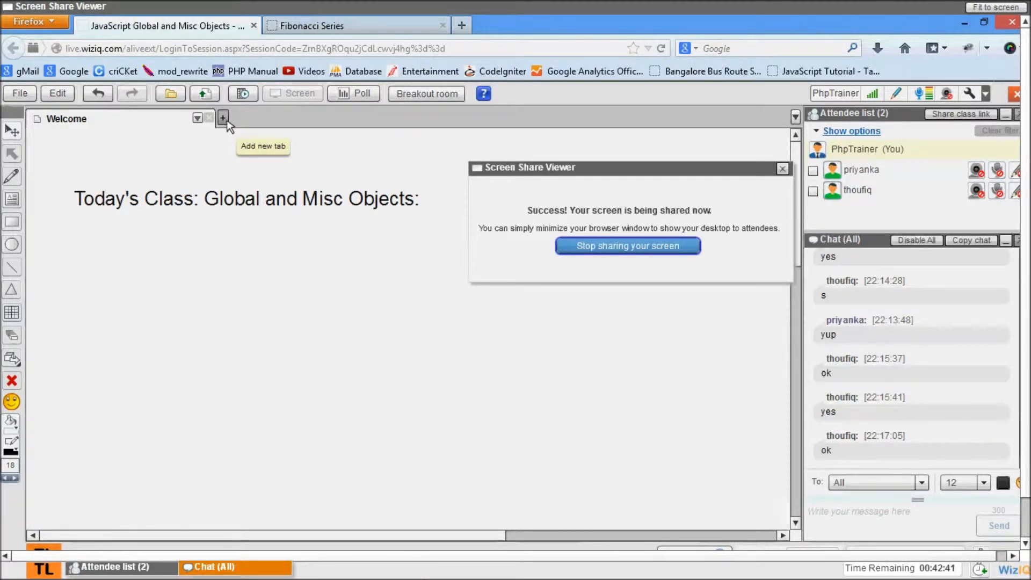
Add a new whiteboard tab and name it 'Global'
{"action": "left_click", "coordinate": [223, 119]}
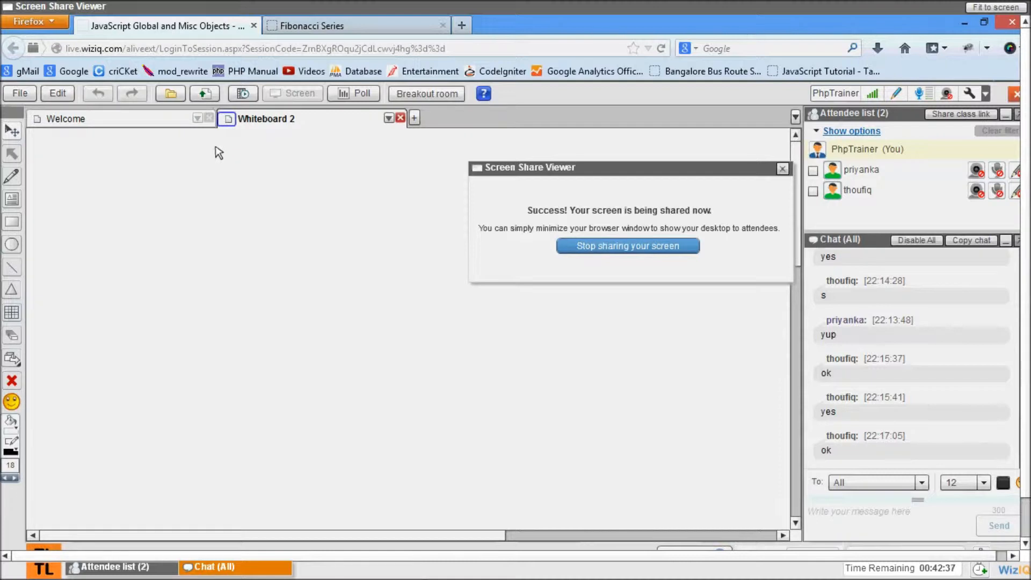
{"action": "type", "text": "Glo"}
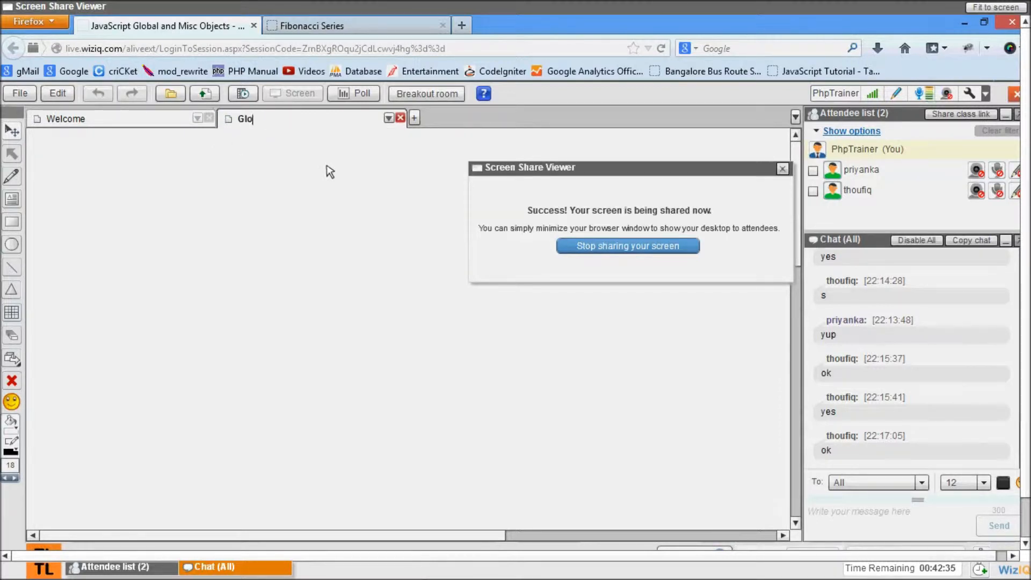
{"action": "type", "text": "bal"}
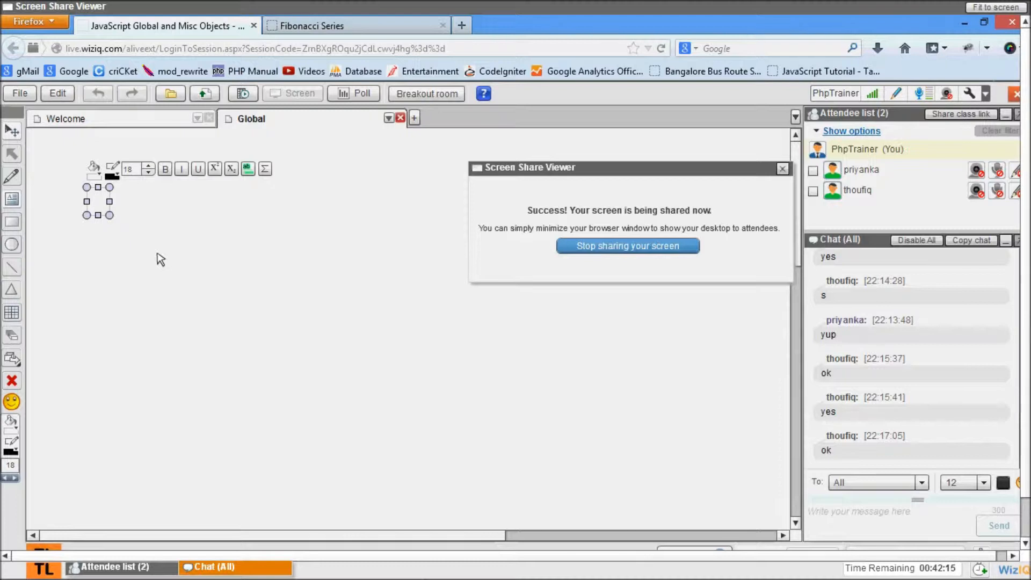
Write the heading 'Global Objects:' in the whiteboard text box
{"action": "type", "text": "Global"}
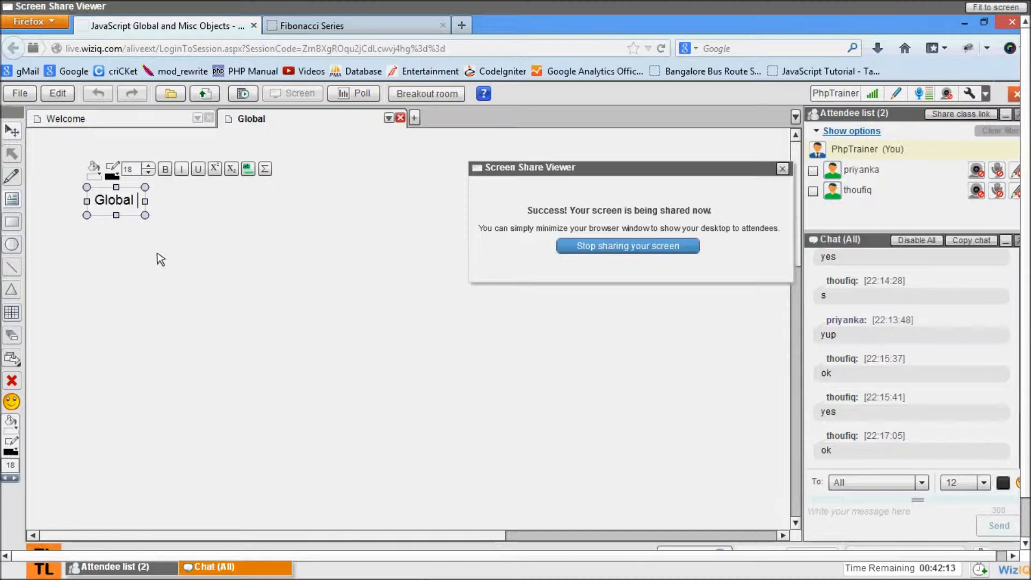
{"action": "type", "text": "O"}
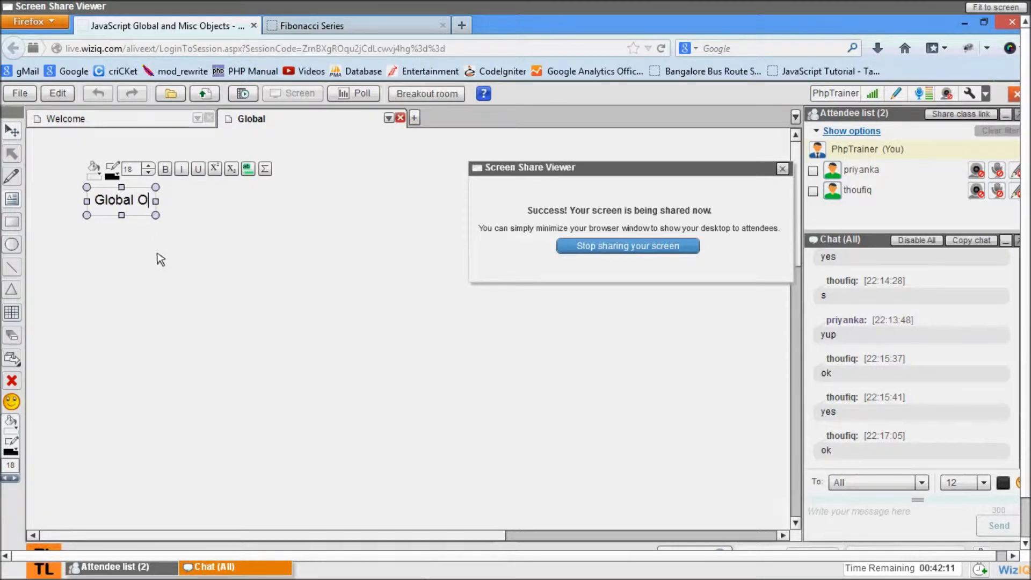
{"action": "type", "text": "bjects"}
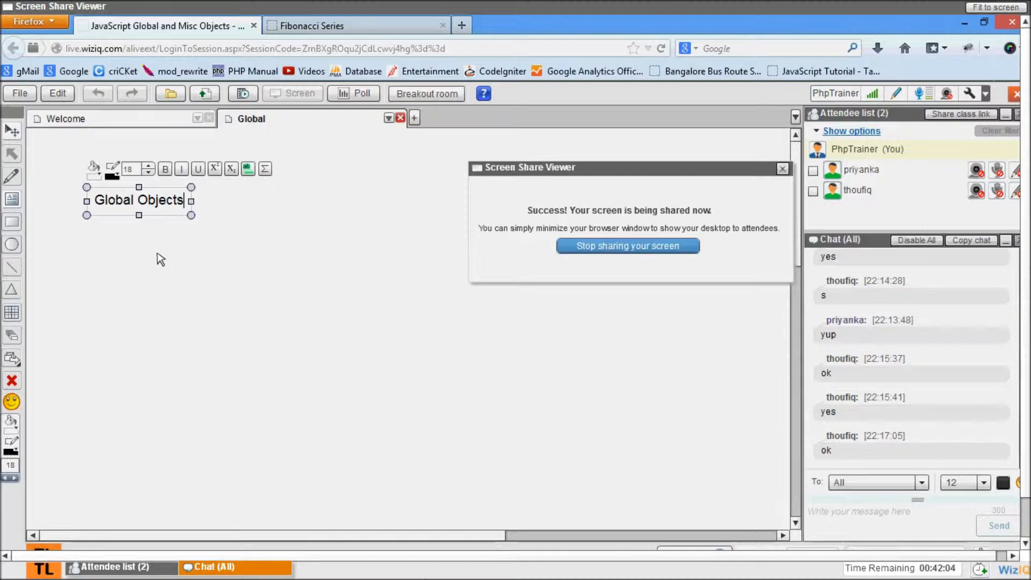
{"action": "type", "text": ":"}
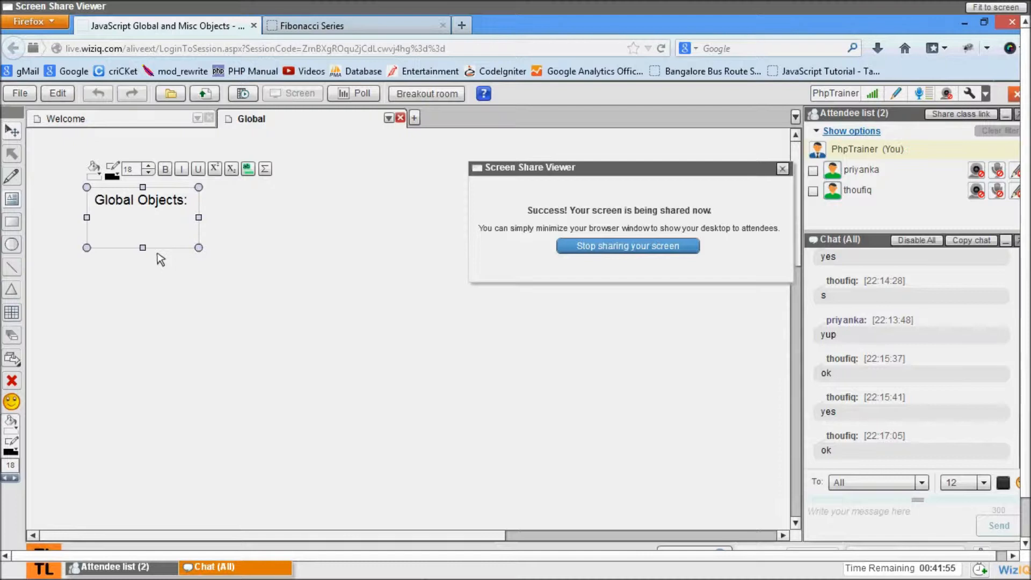
Note that an AJAX request sending data to Javascript will always be a string
{"action": "type", "text": "AJAX re"}
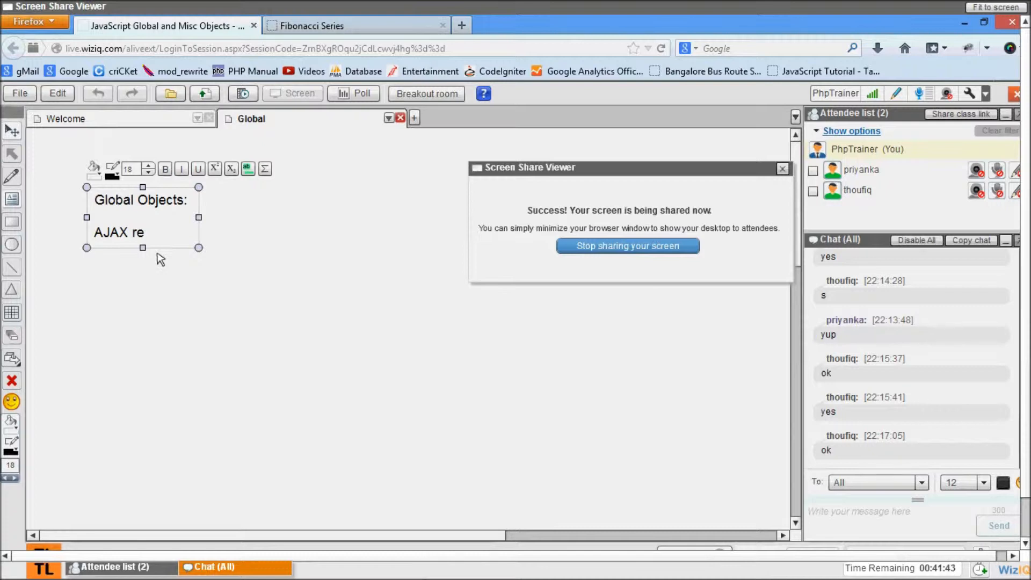
{"action": "type", "text": "quest will s"}
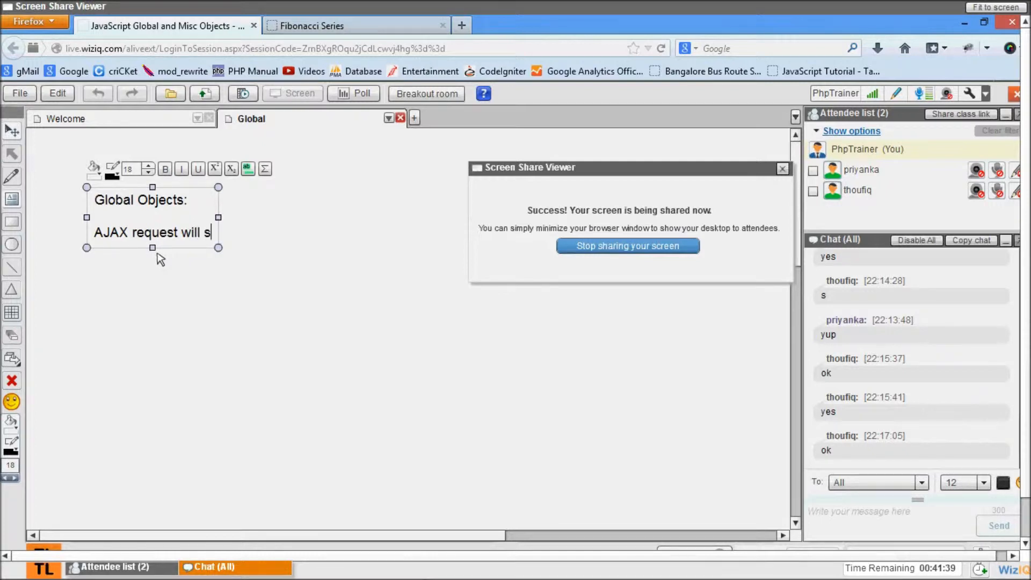
{"action": "type", "text": "end data"}
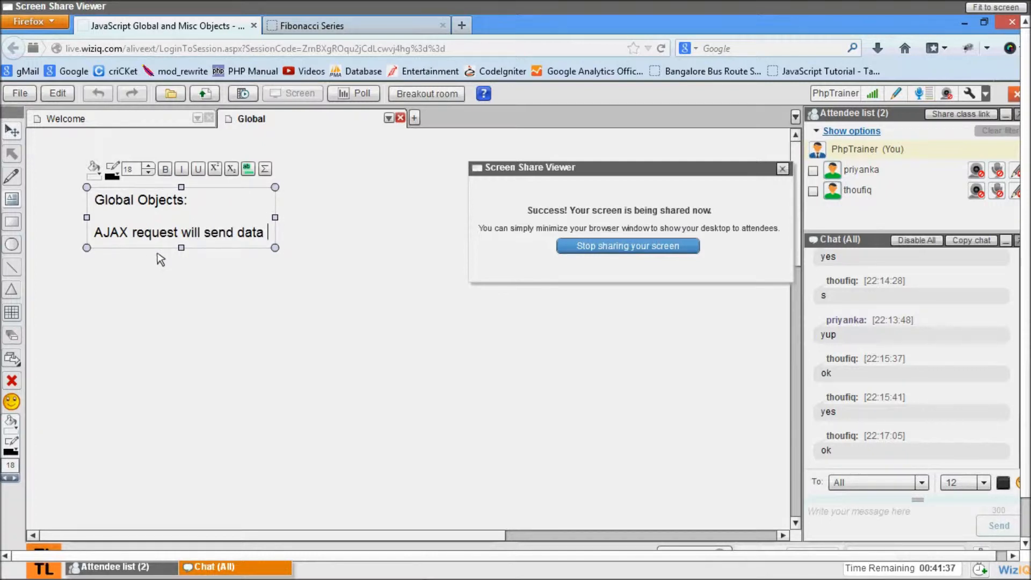
{"action": "type", "text": "to Javascript"}
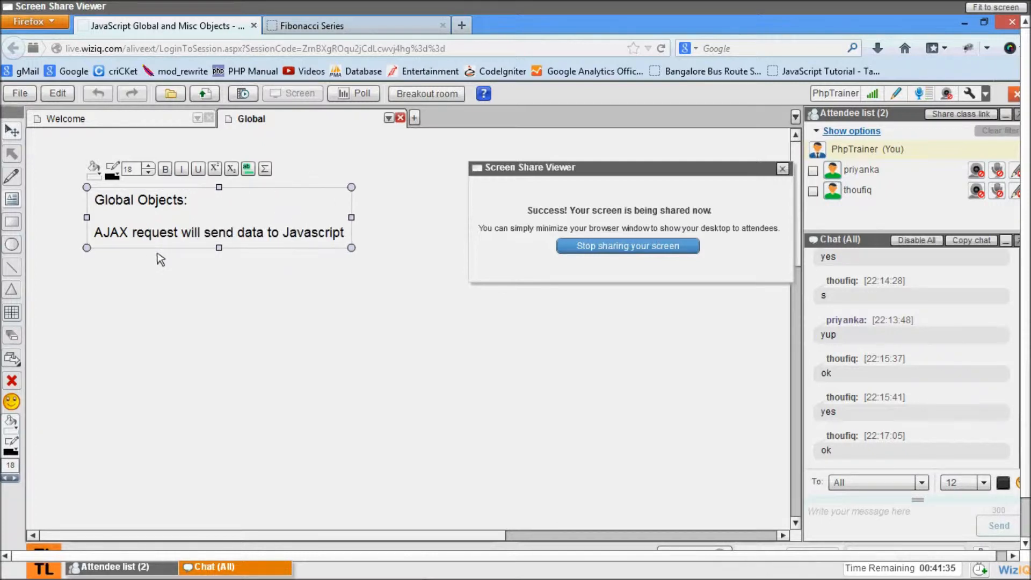
{"action": "type", "text": "will always be a string."}
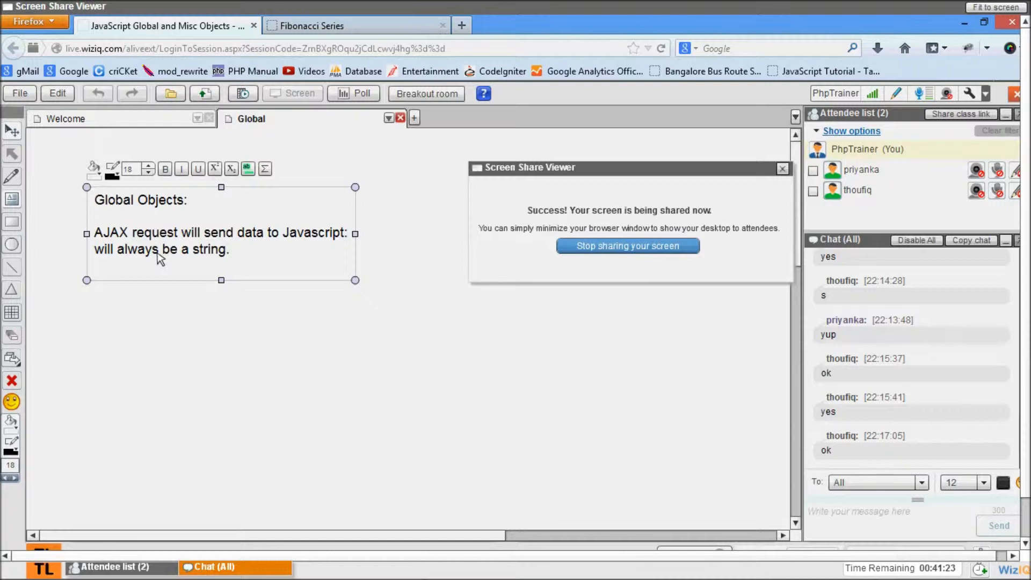
Note that form data when accessed by JS is always a string
{"action": "type", "text": "form d"}
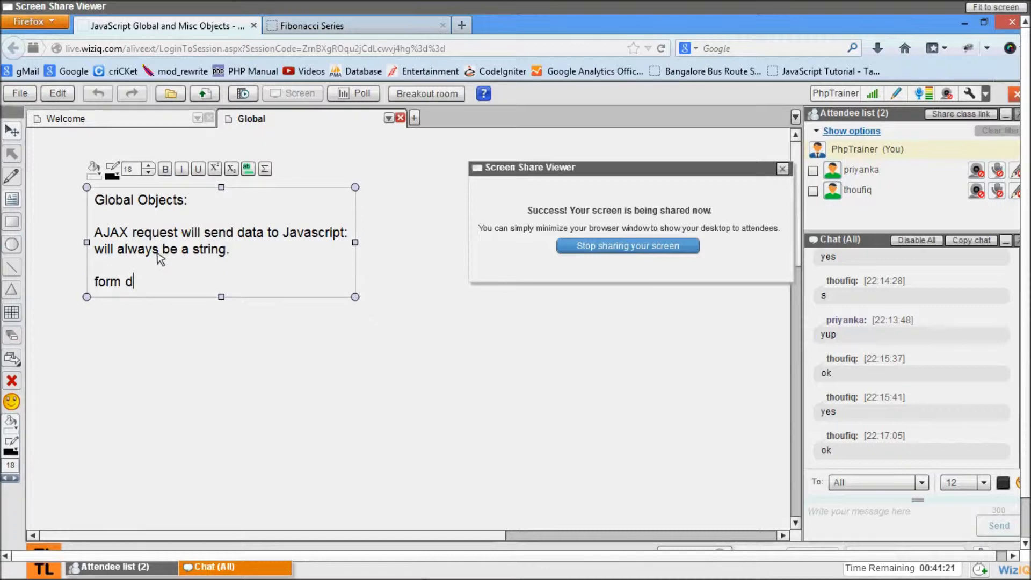
{"action": "type", "text": "ata whence"}
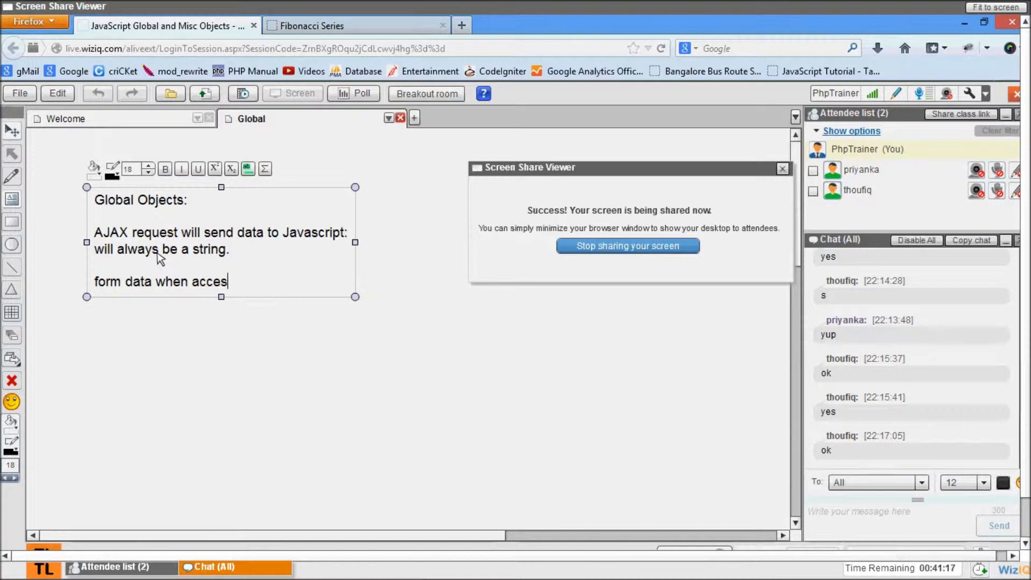
{"action": "type", "text": "sed"}
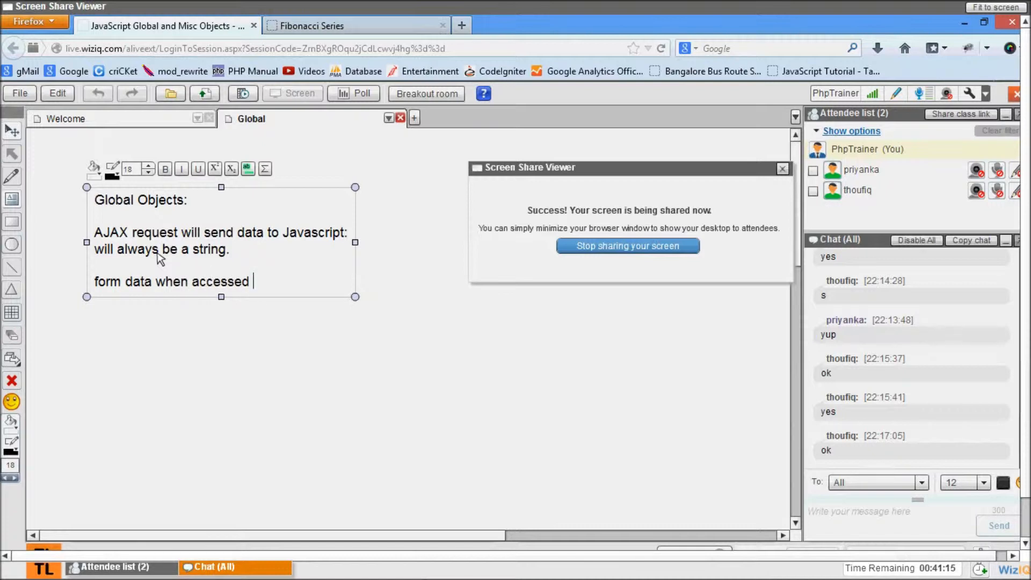
{"action": "type", "text": "by JS,"}
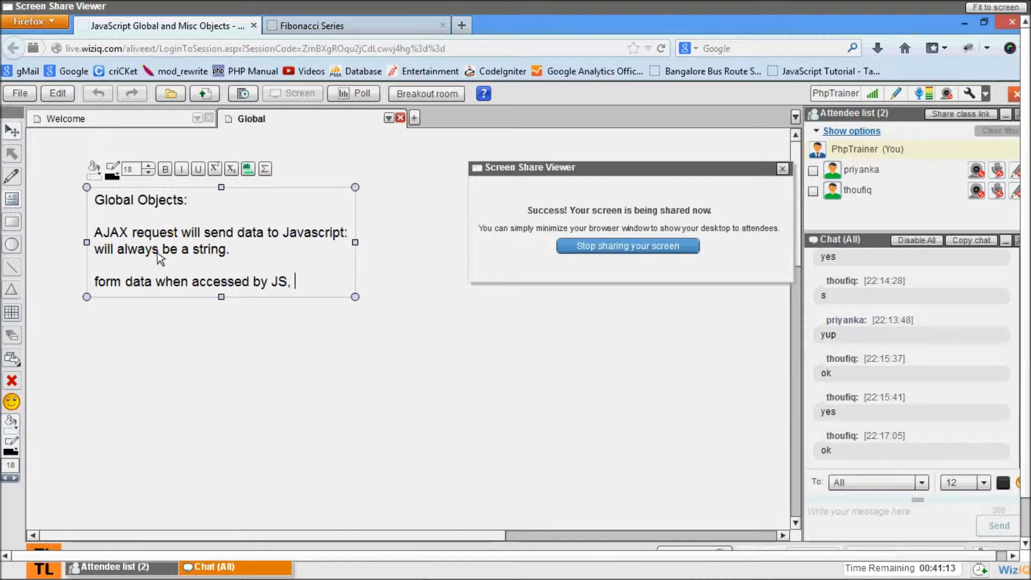
{"action": "type", "text": "it is always a"}
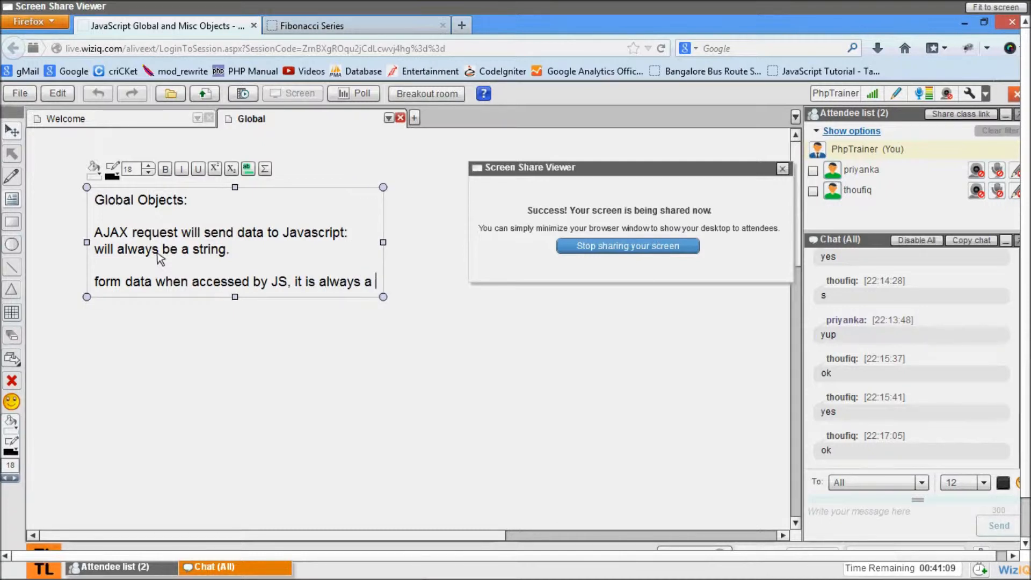
{"action": "type", "text": "s"}
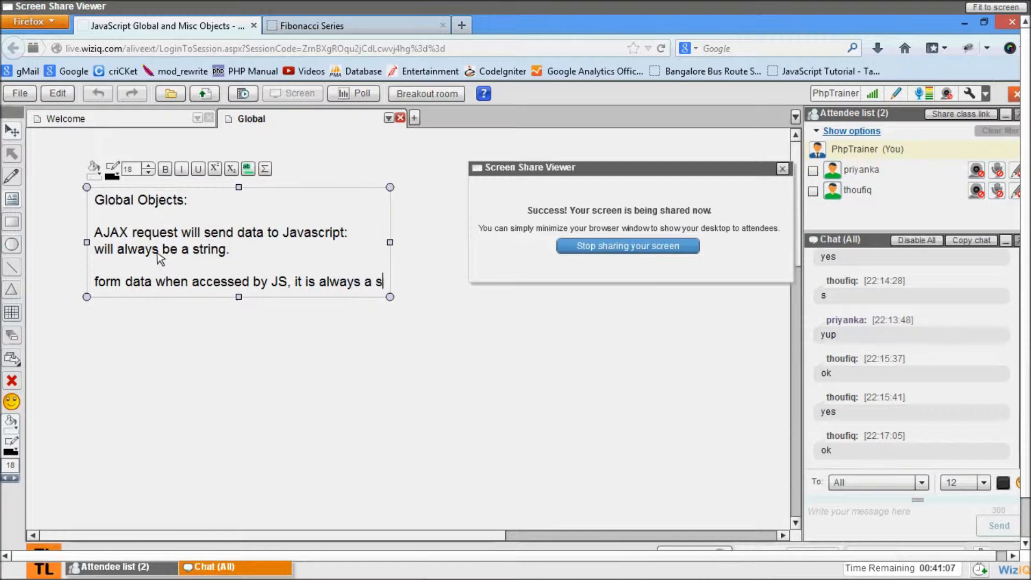
{"action": "type", "text": "tring."}
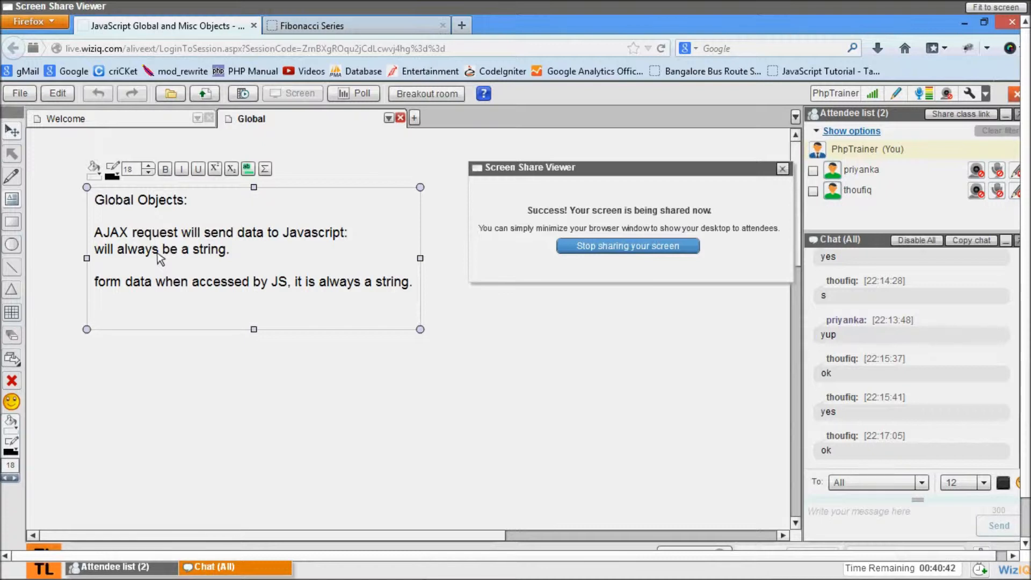
Note that we have to convert the string to Number
{"action": "type", "text": "we have to con"}
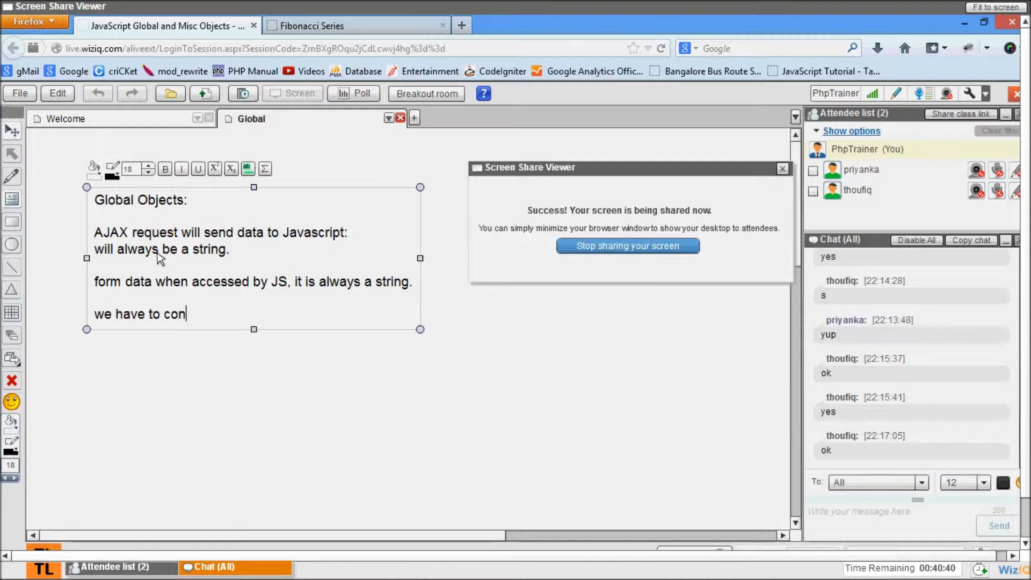
{"action": "type", "text": "ves"}
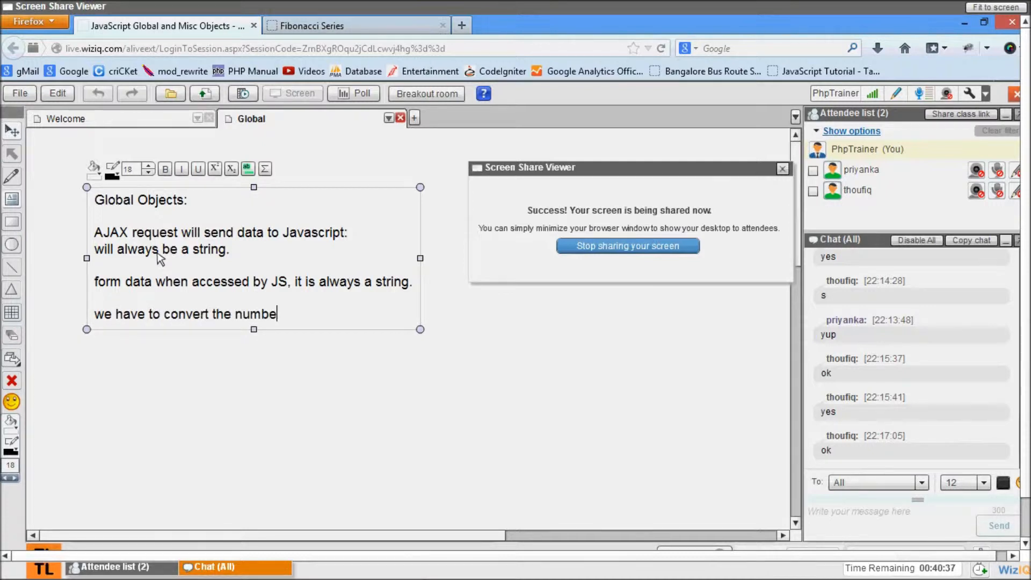
{"action": "key", "text": "BackSpace"}
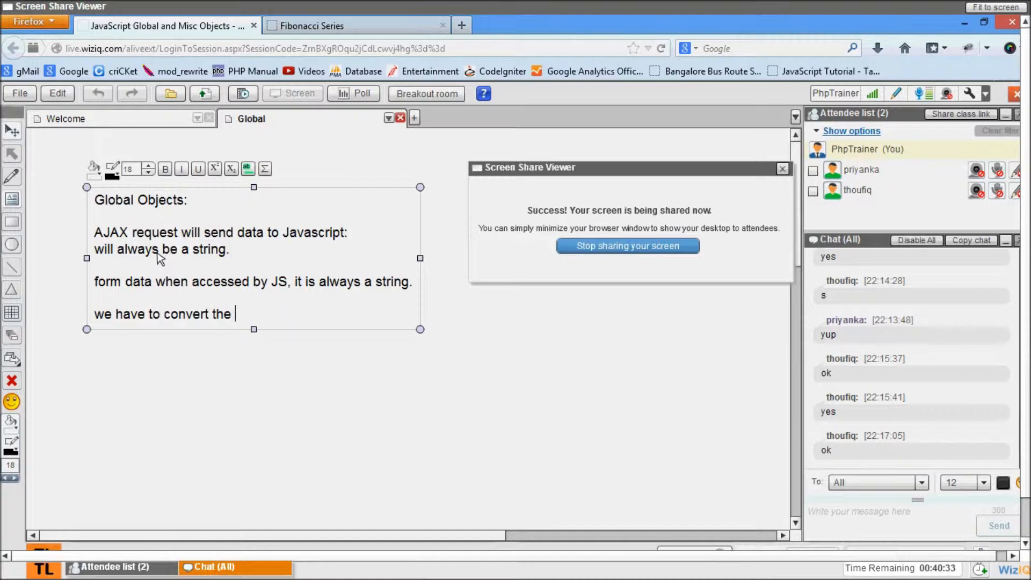
{"action": "type", "text": "string to Number."}
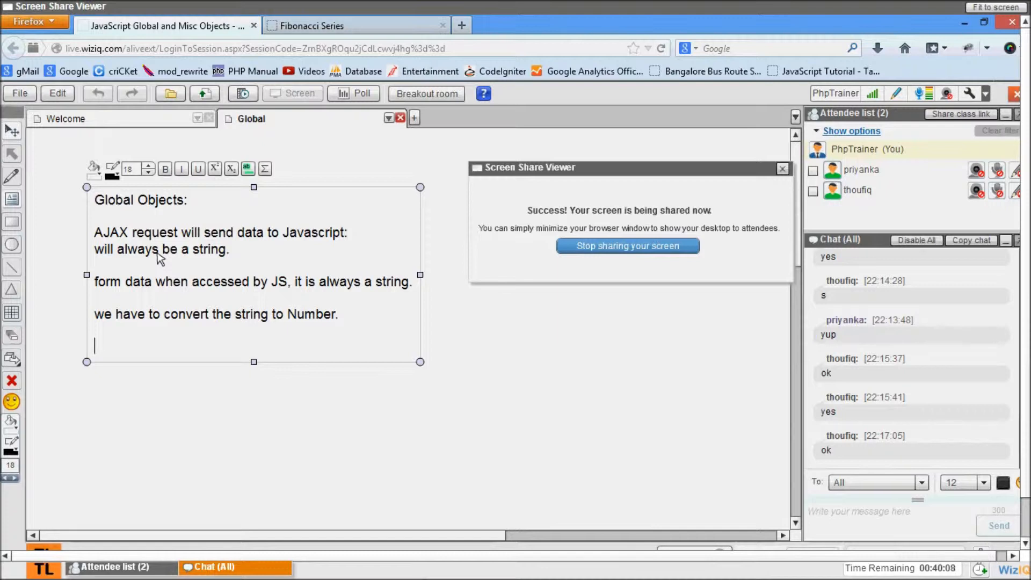
Write 'parseInt() // this converts a numbered string to Integer.'
{"action": "type", "text": "p"}
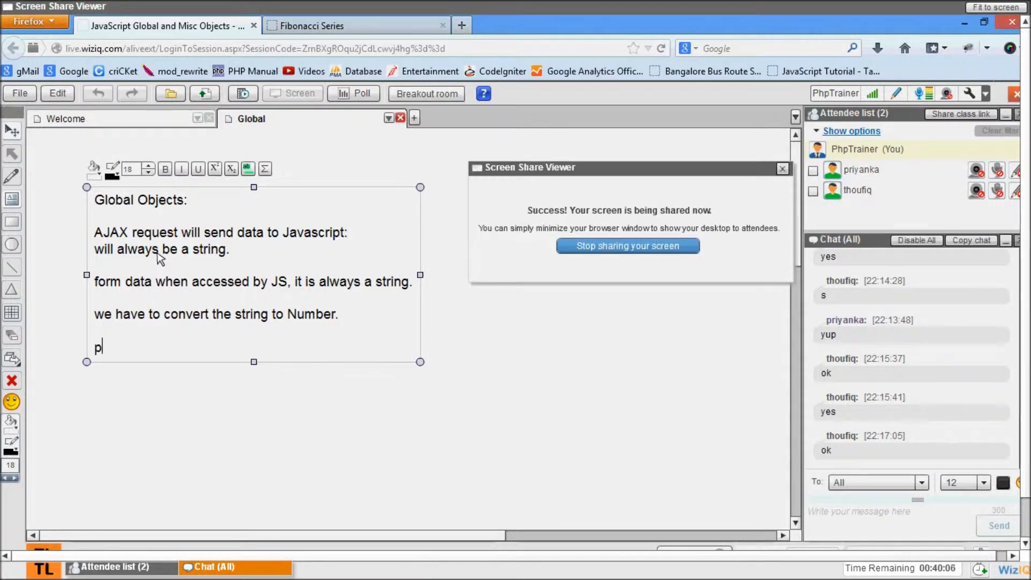
{"action": "type", "text": "ar"}
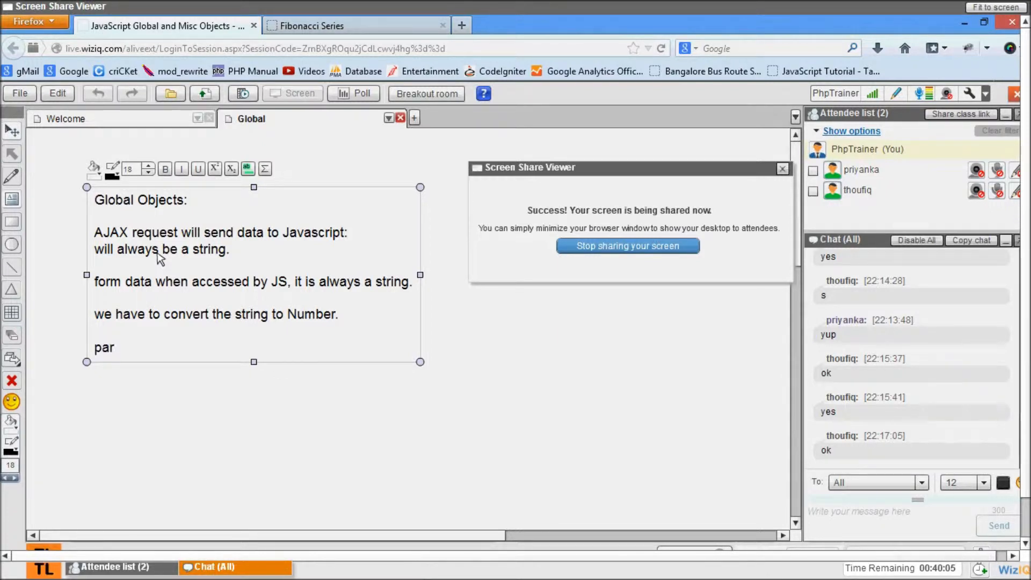
{"action": "type", "text": "se"}
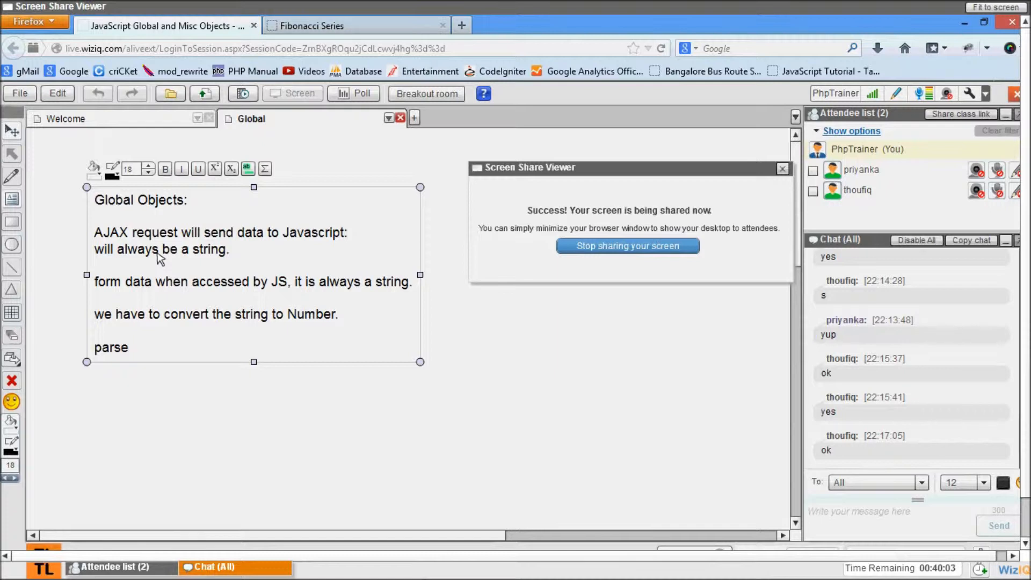
{"action": "type", "text": "In"}
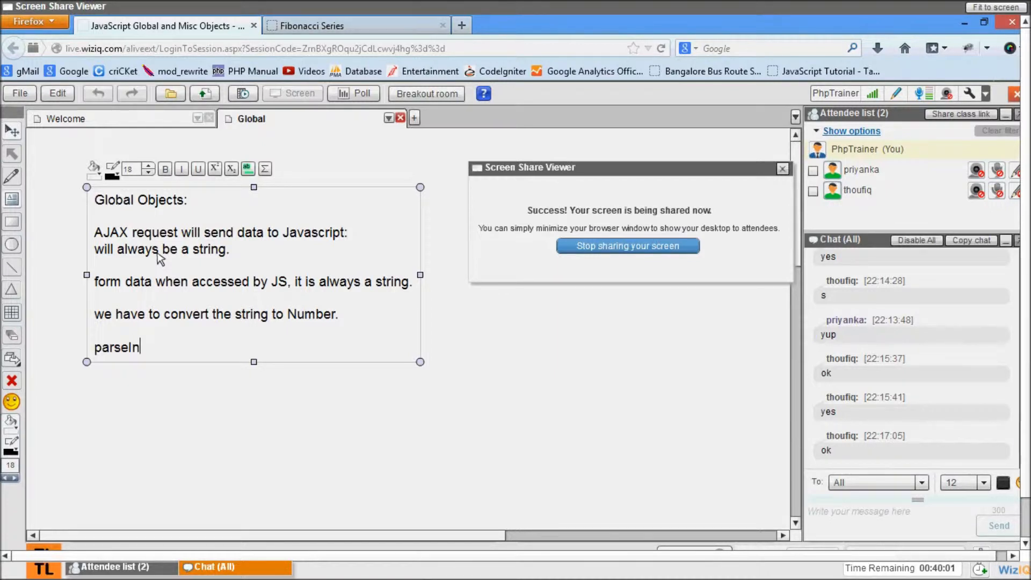
{"action": "type", "text": "() // this con"}
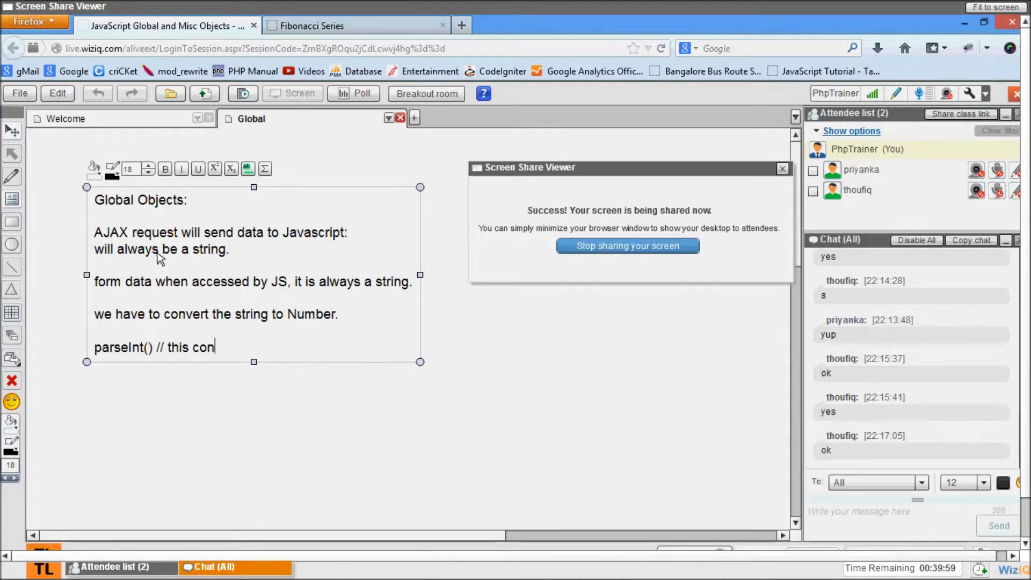
{"action": "type", "text": "ver"}
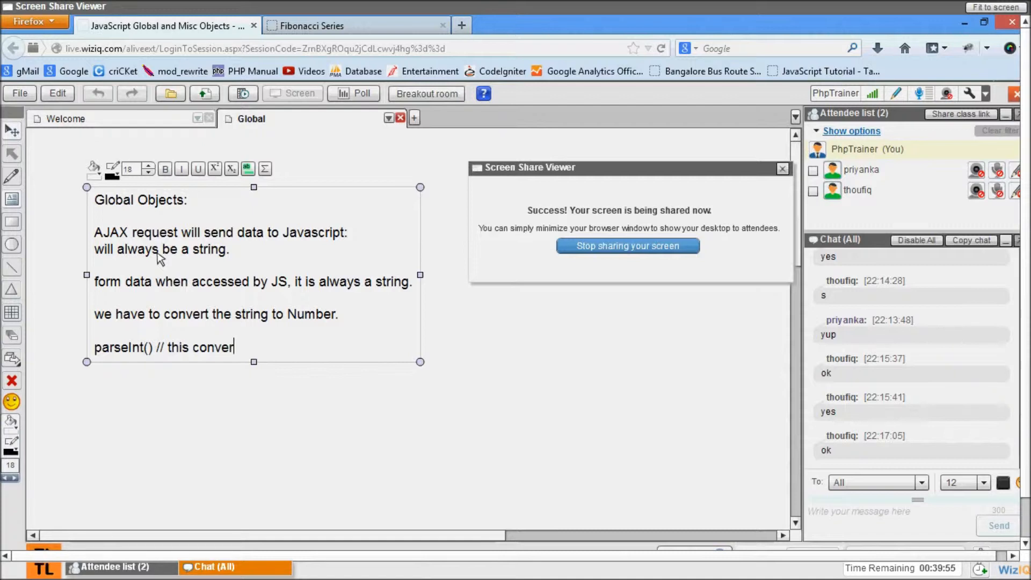
{"action": "type", "text": "ts a numbered str"}
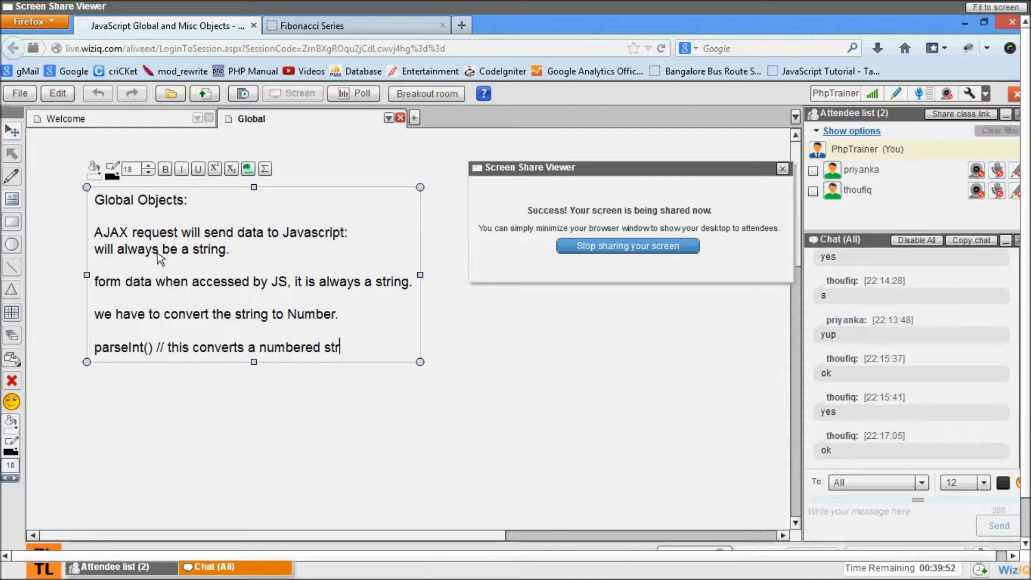
{"action": "key", "text": "Backspace"}
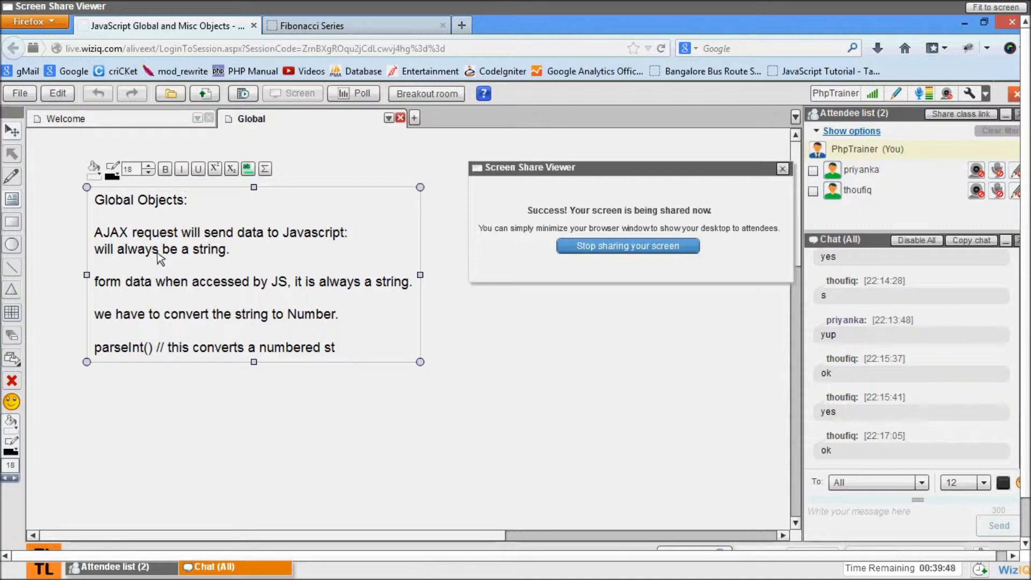
{"action": "type", "text": "ring to"}
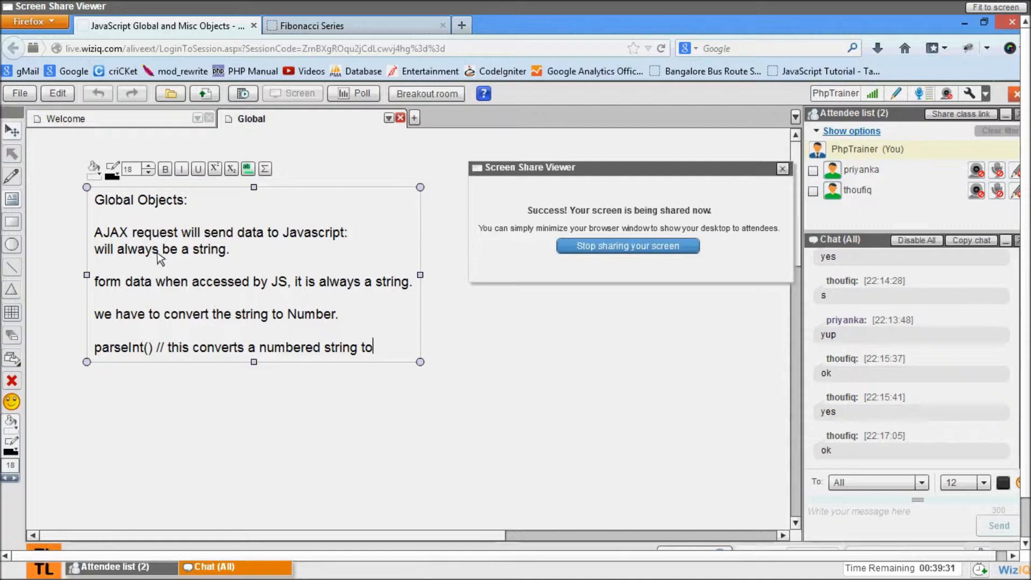
{"action": "type", "text": "Integ"}
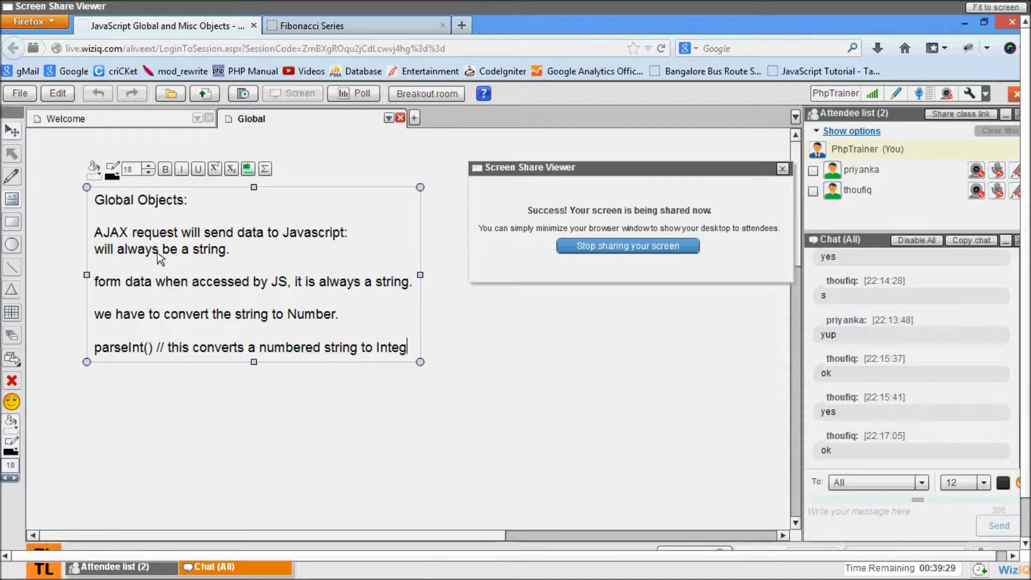
{"action": "type", "text": "ere"}
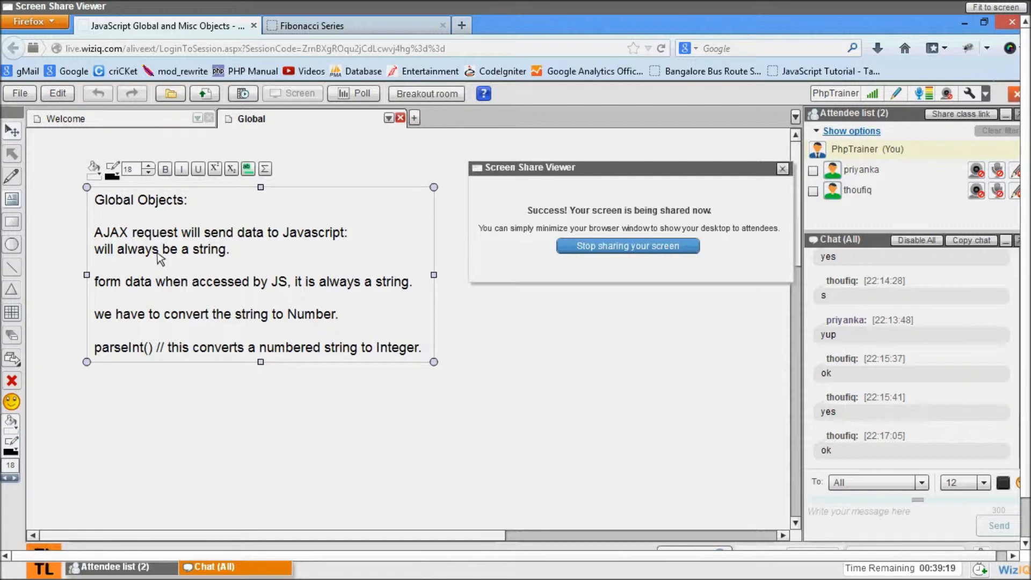
Write parseFloat(numbered_string) and pass numbered_string to parseInt
{"action": "type", "text": "pare"}
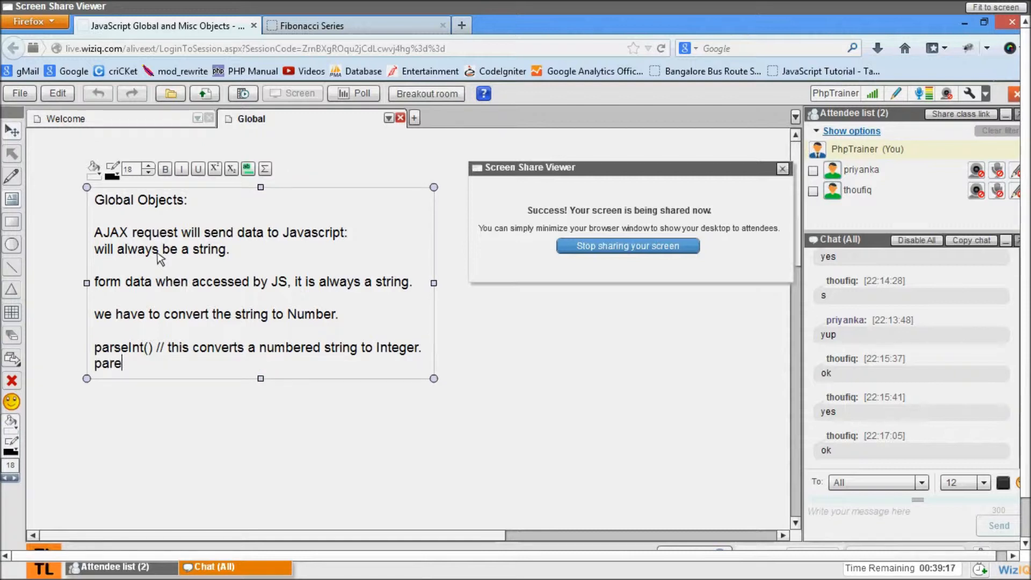
{"action": "type", "text": "seFloart"}
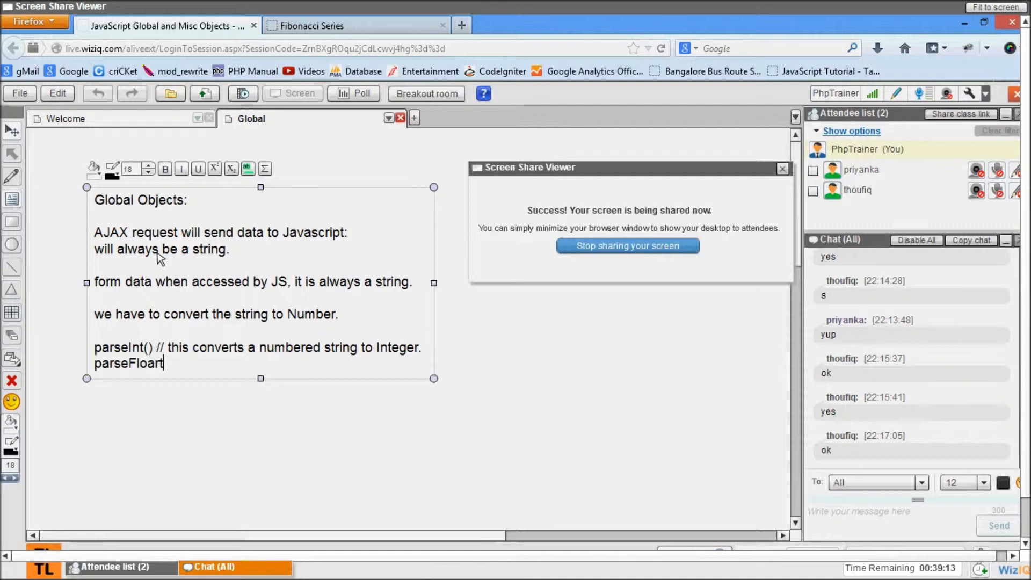
{"action": "type", "text": "()"}
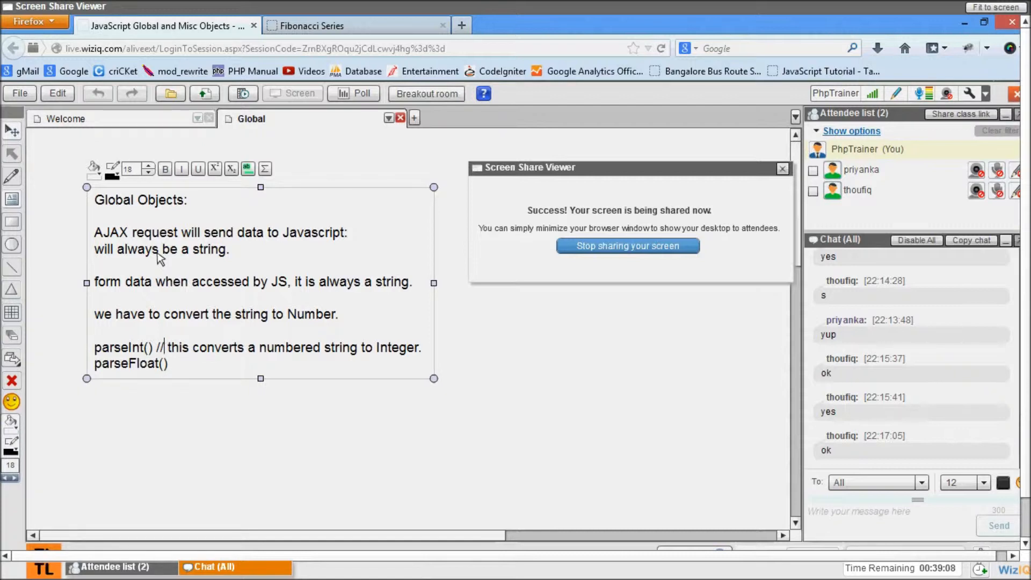
{"action": "type", "text": "numbered_string"}
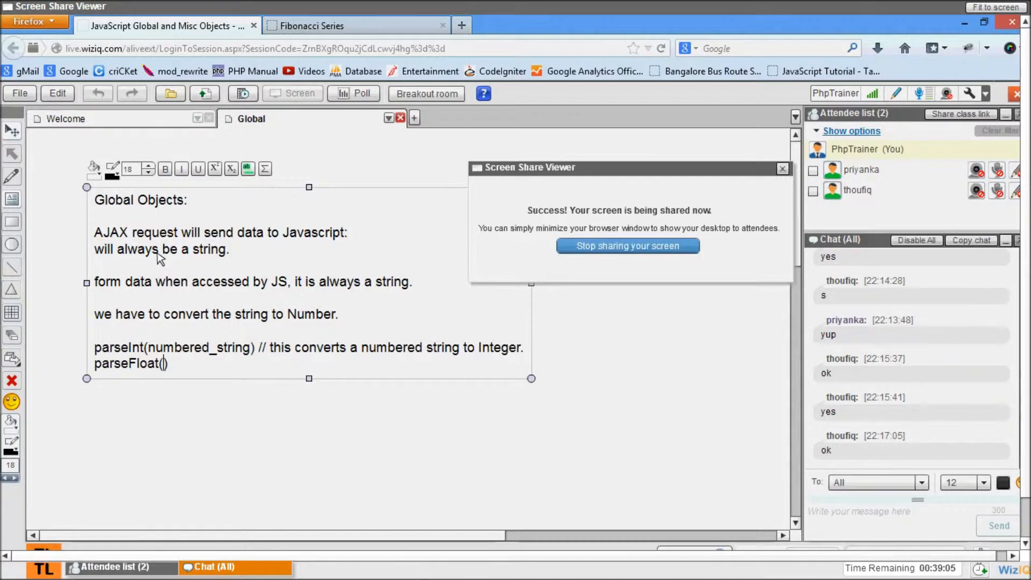
{"action": "type", "text": "numbered"}
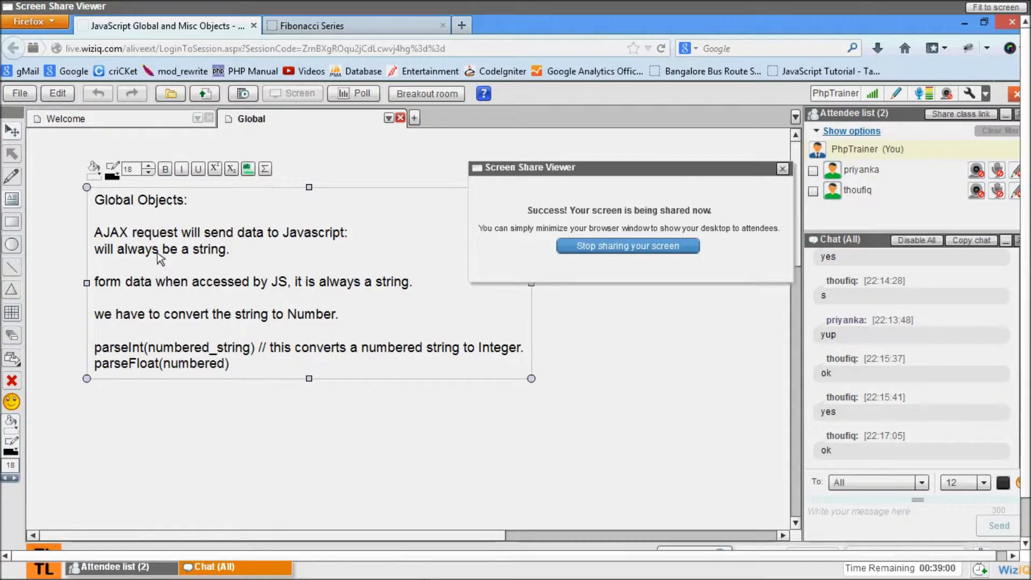
{"action": "type", "text": "_string"}
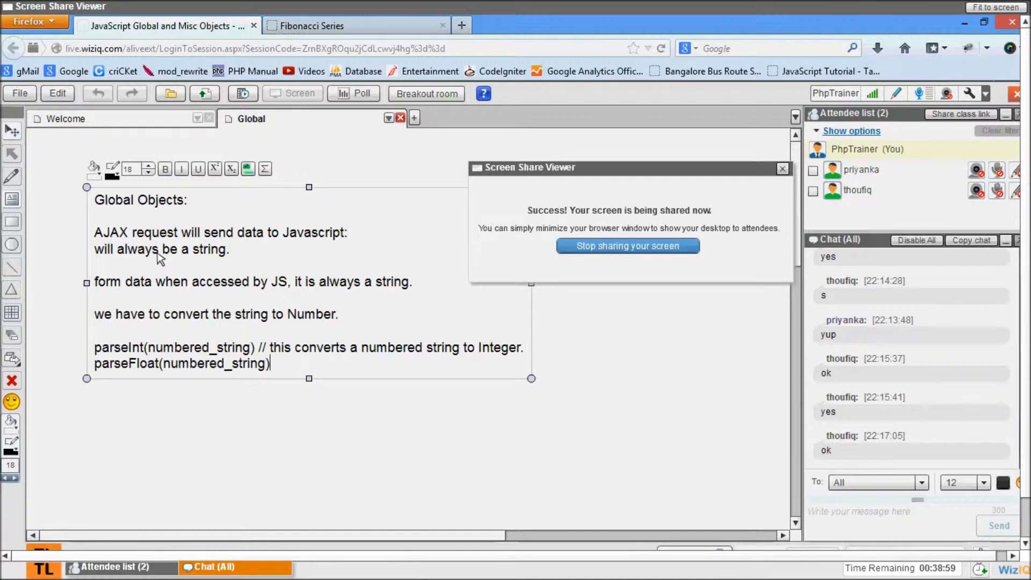
Comment that parseFloat converts a numbered string to float
{"action": "type", "text": "//"}
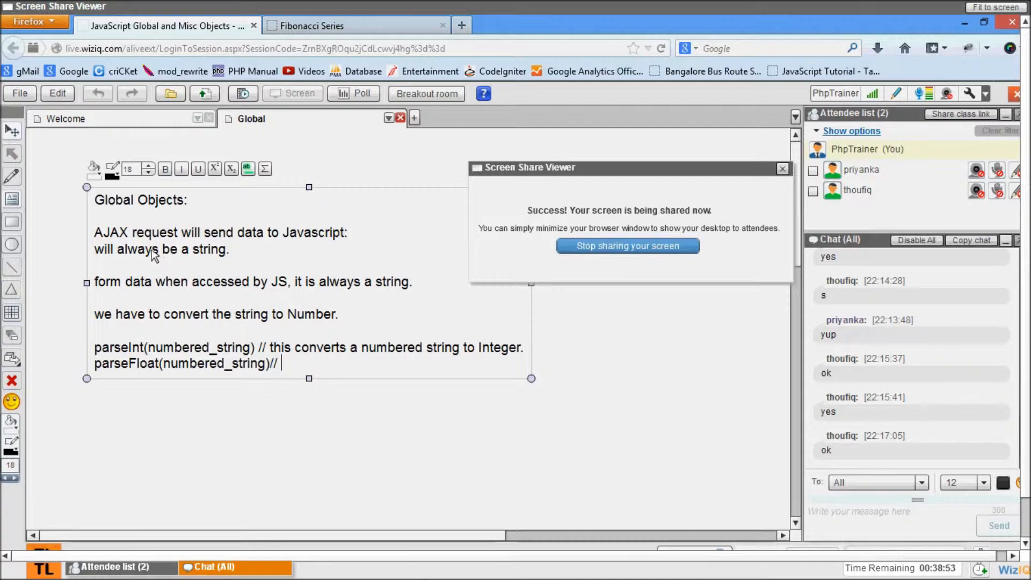
{"action": "type", "text": "this converts a numbered string to floa"}
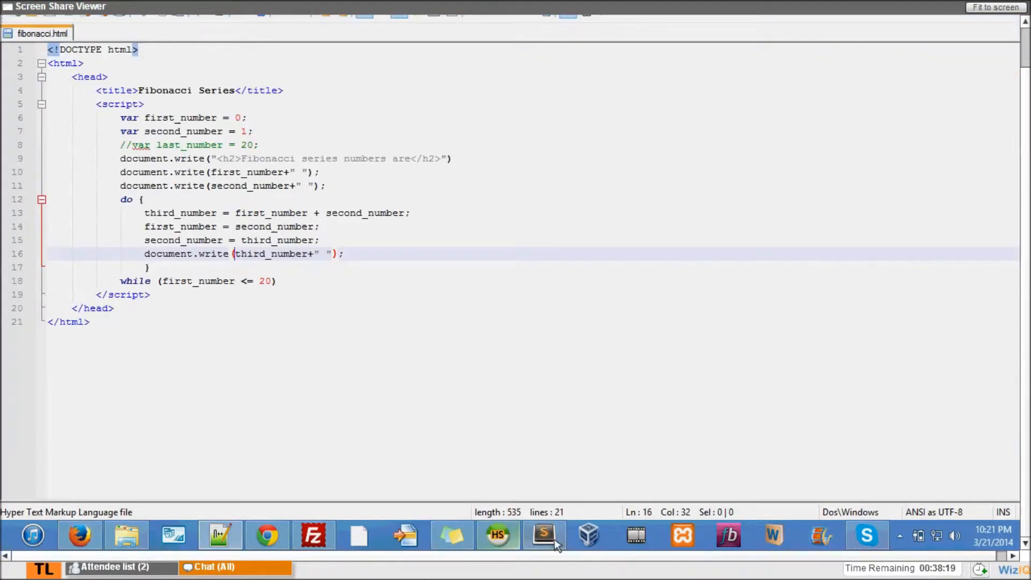
Bring up the taskbar options for the Sublime Text editor
{"action": "right_click", "coordinate": [544, 534]}
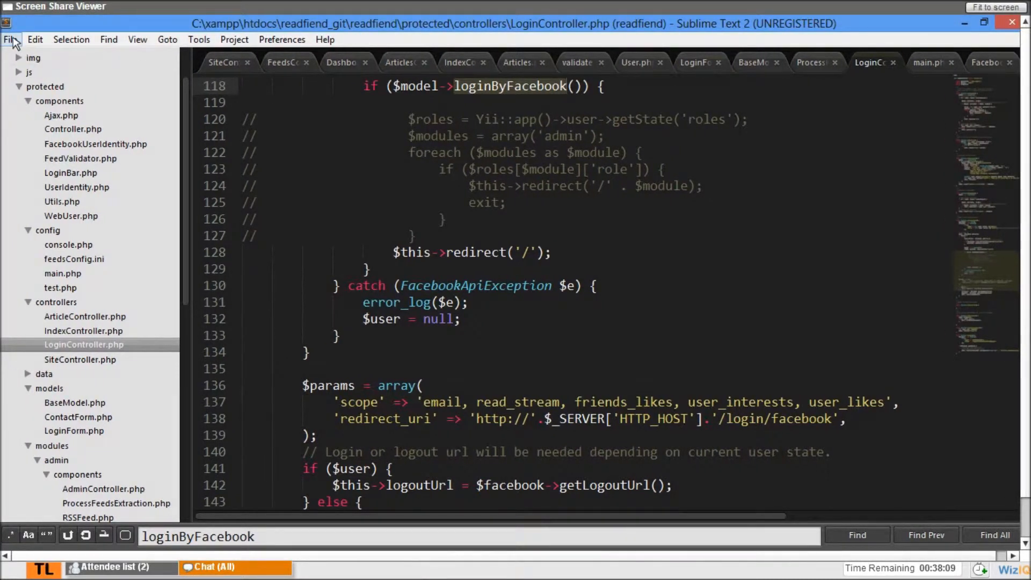
Show Sublime Text's File menu with its recent items
{"action": "left_click", "coordinate": [10, 39]}
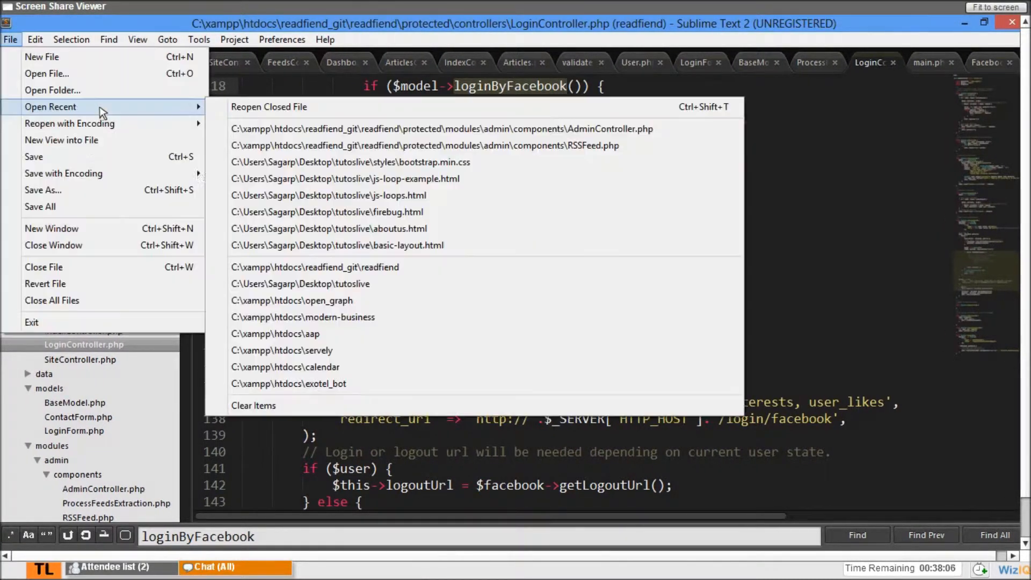
{"action": "mouse_move", "coordinate": [300, 284]}
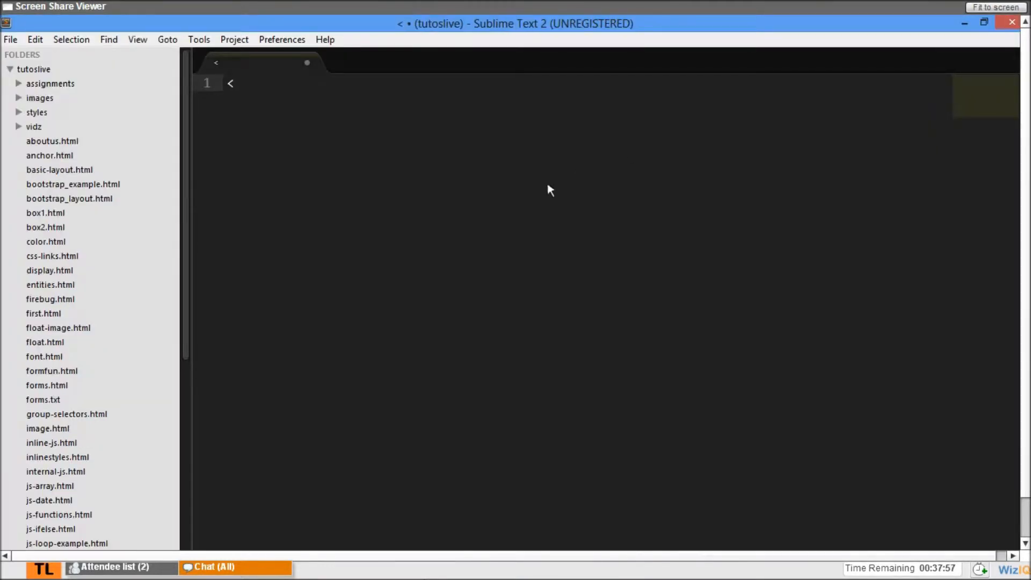
Write an HTML skeleton with the title 'Tutoslive JS Global Objects'
{"action": "type", "text": "<!DOCTY"}
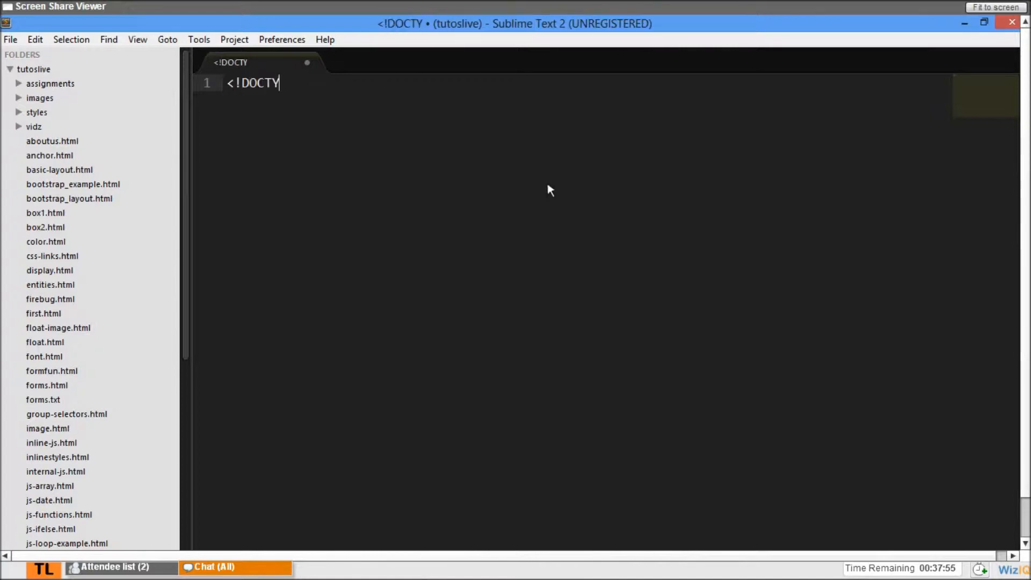
{"action": "type", "text": "PE html>"}
{"action": "type", "text": "<html>"}
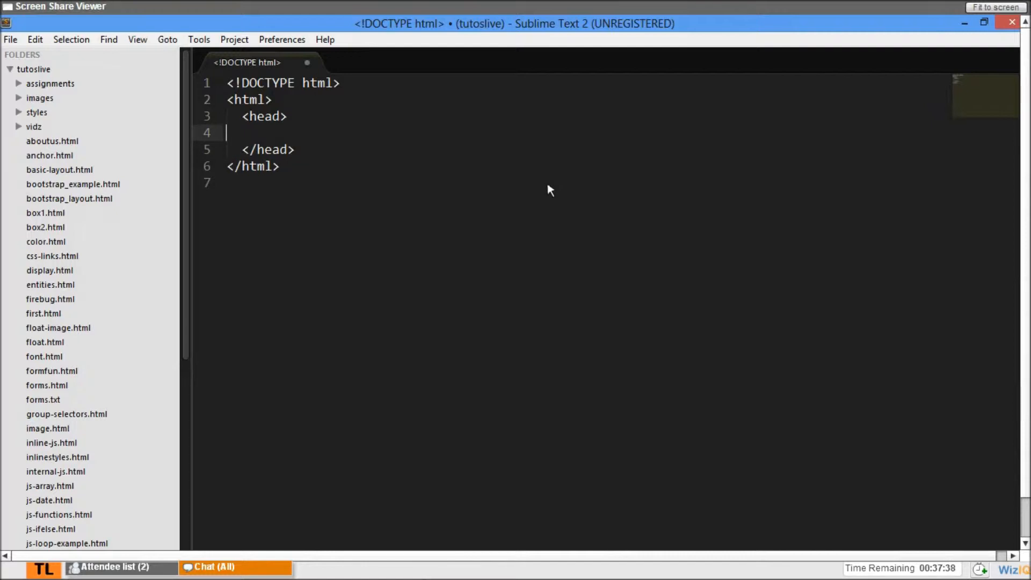
{"action": "type", "text": "<title>"}
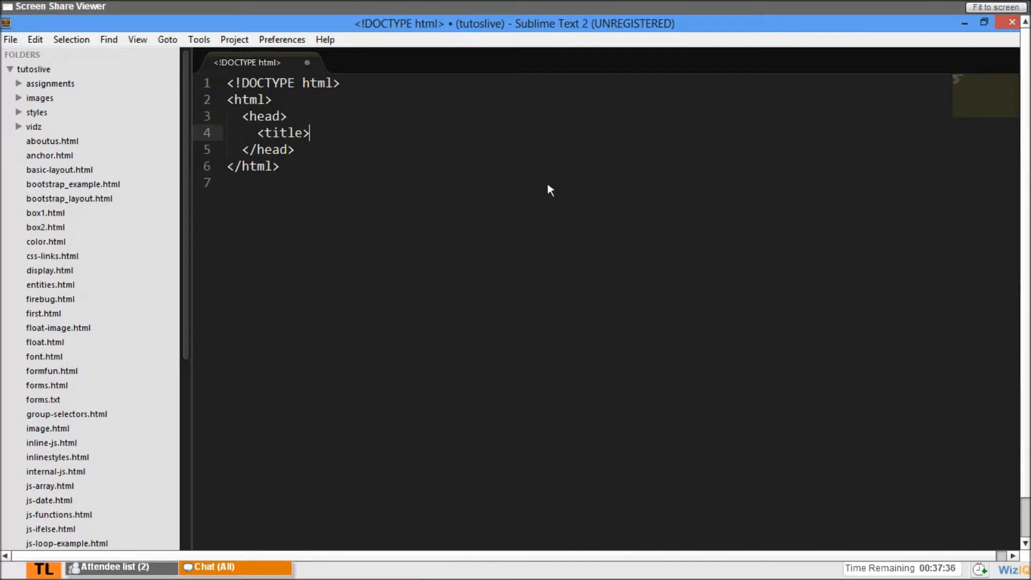
{"action": "type", "text": "</title>"}
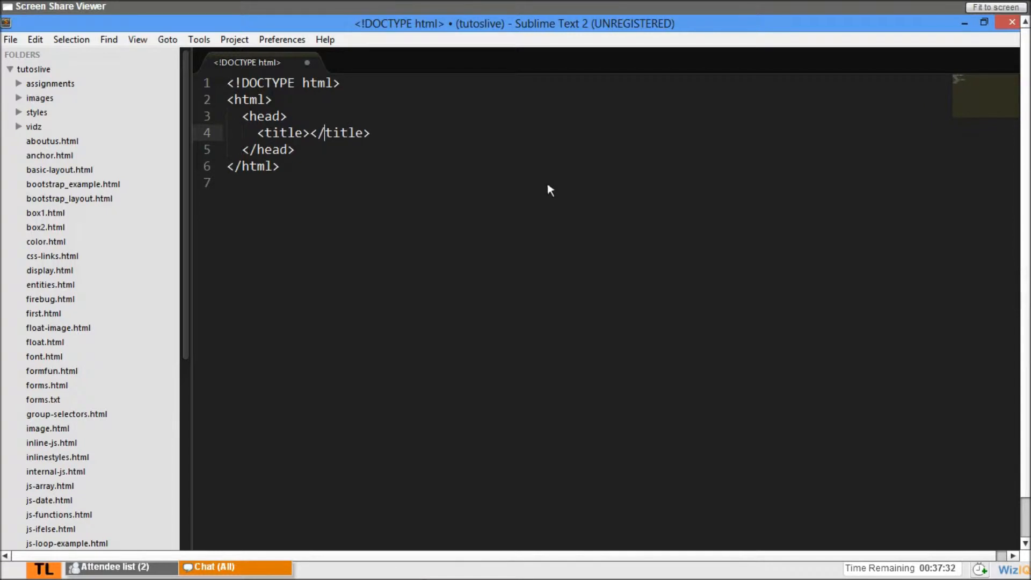
{"action": "type", "text": "Tutosl"}
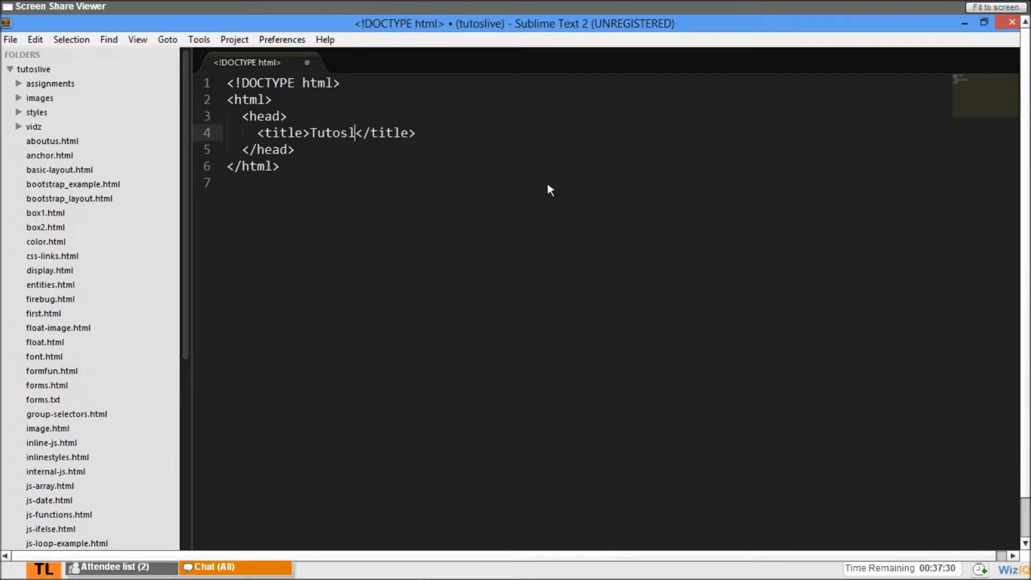
{"action": "type", "text": "ive JS"}
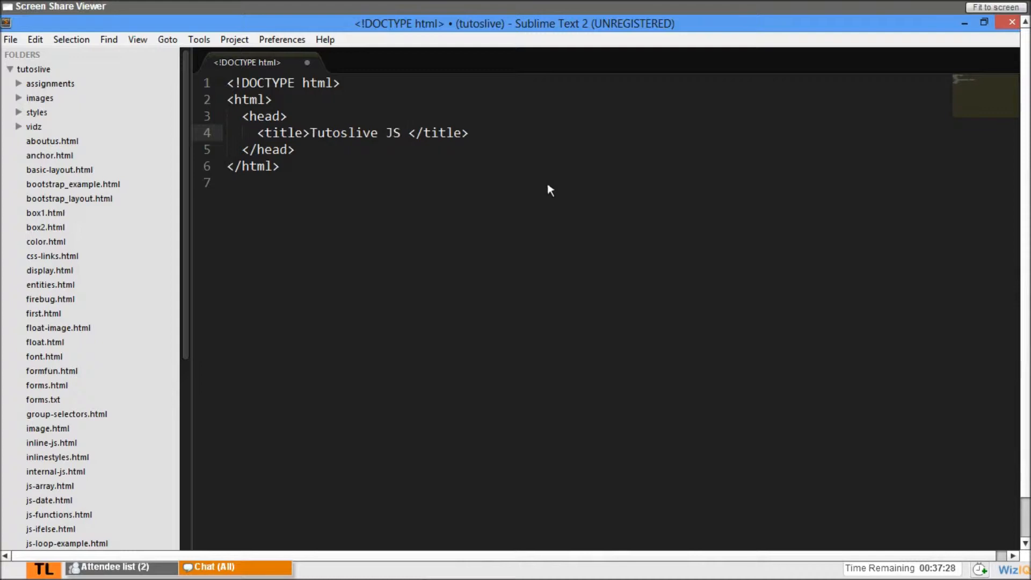
{"action": "type", "text": "Global"}
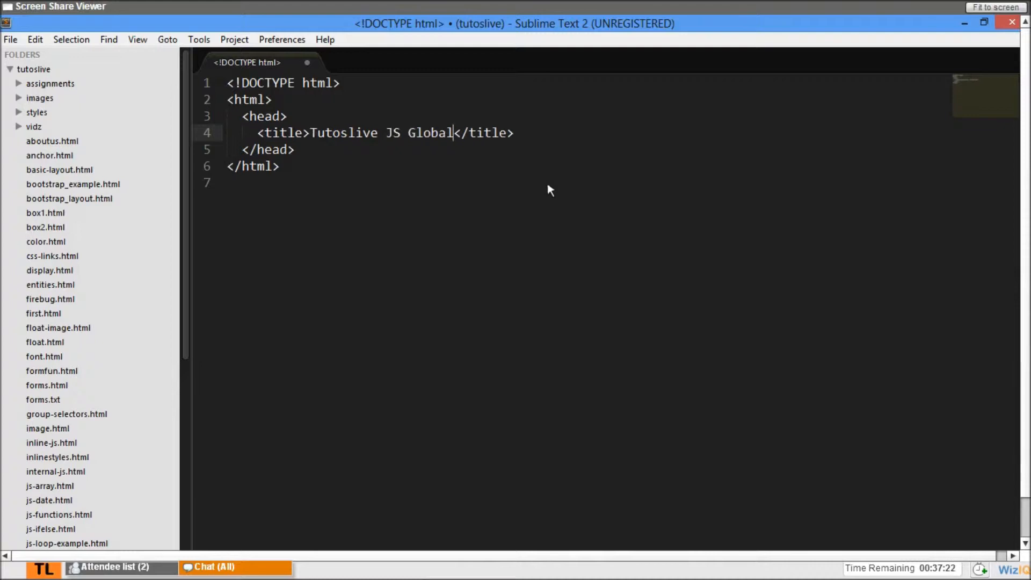
{"action": "type", "text": "Objects"}
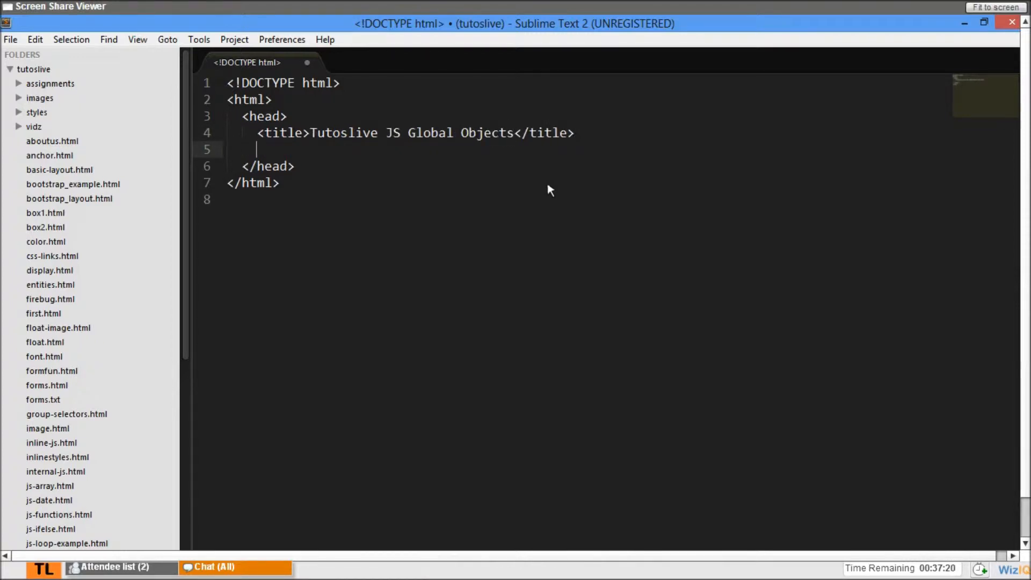
Add an empty <script></script> block in the head and begin typing inside it
{"action": "type", "text": "<script></sc"}
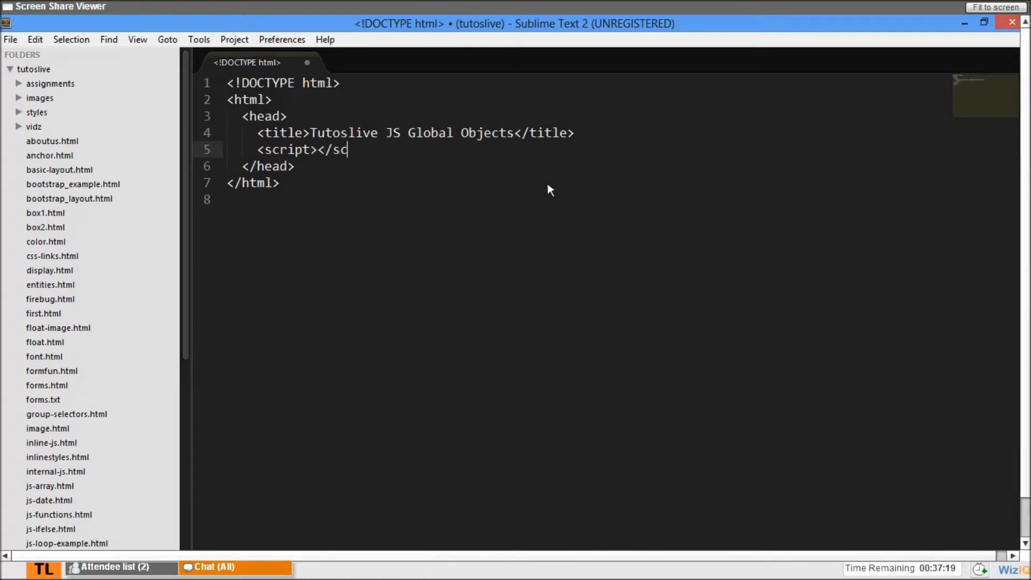
{"action": "type", "text": "ript"}
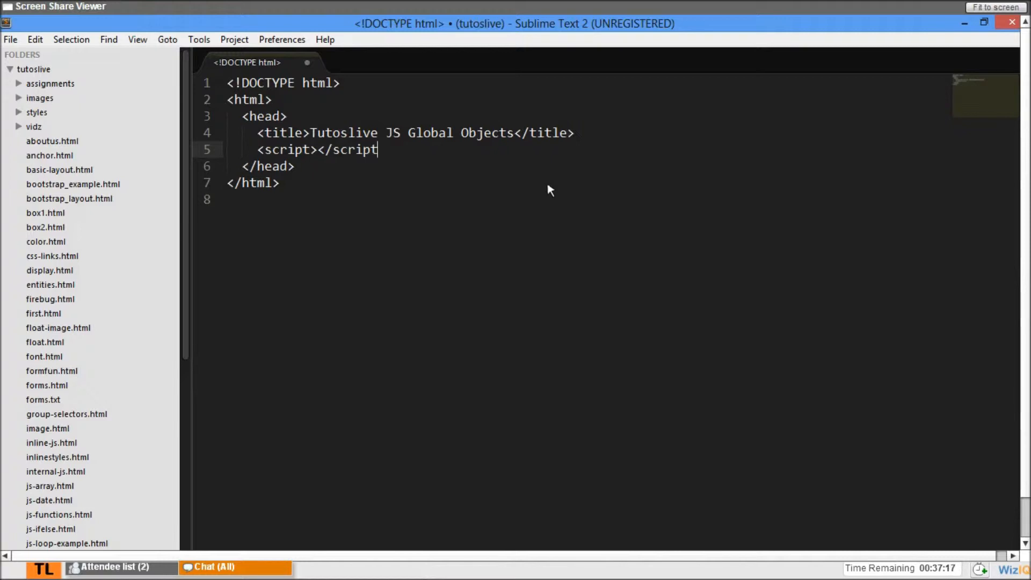
{"action": "type", "text": ">"}
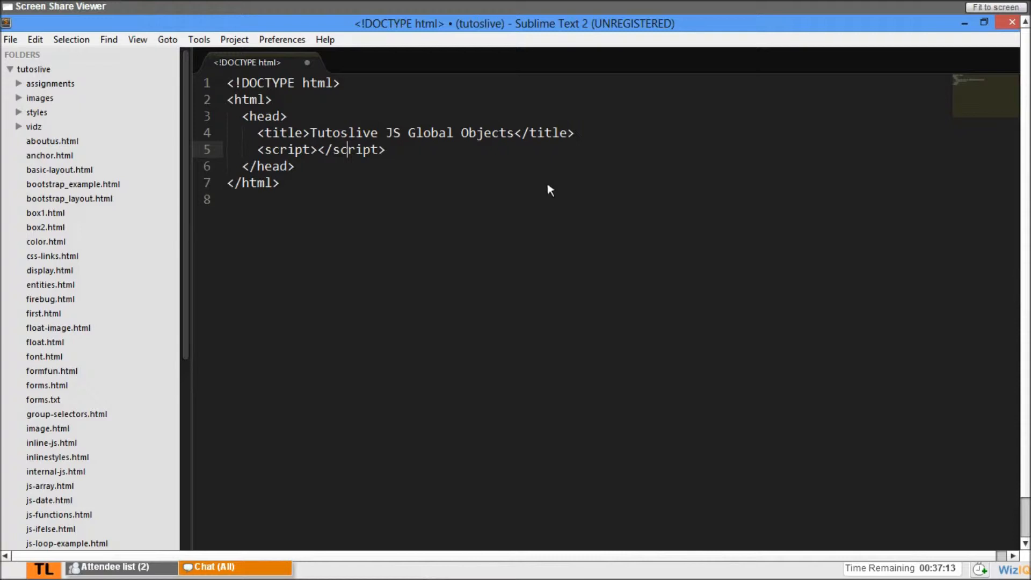
{"action": "type", "text": "fin"}
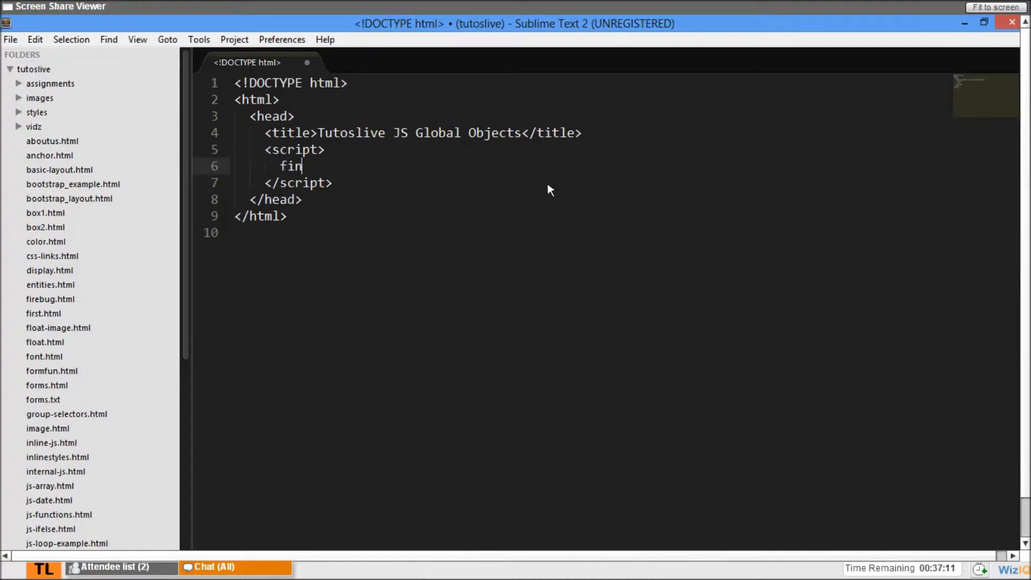
Define function print(str) that calls document.write(str+"<br/>")
{"action": "key", "text": "BackSpace"}
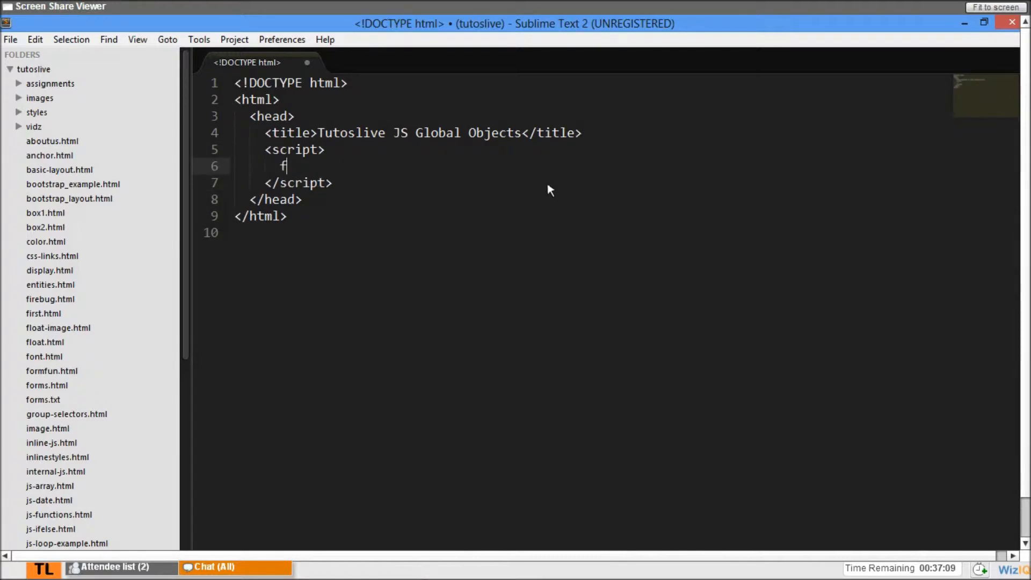
{"action": "type", "text": "unction"}
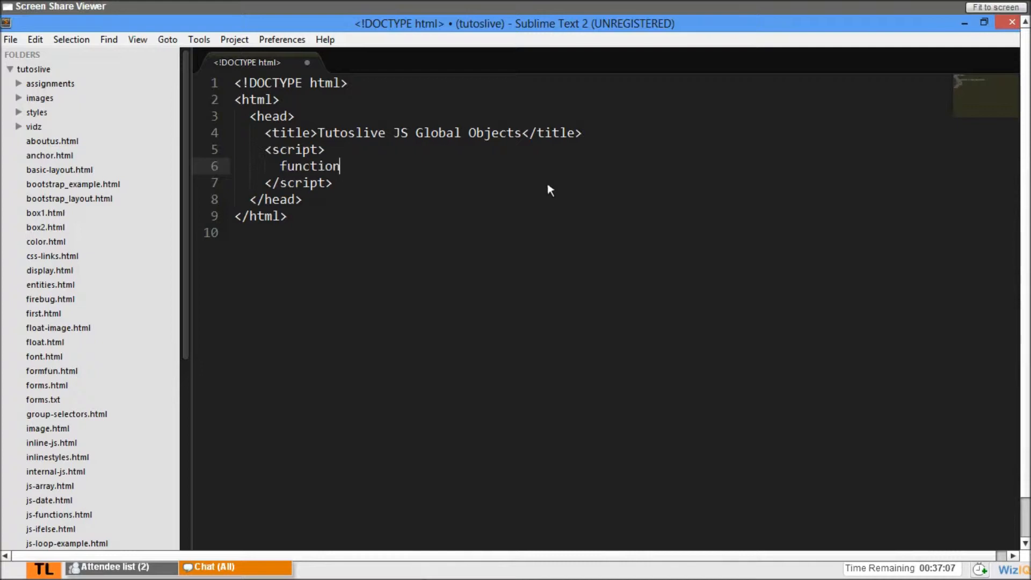
{"action": "type", "text": "print"}
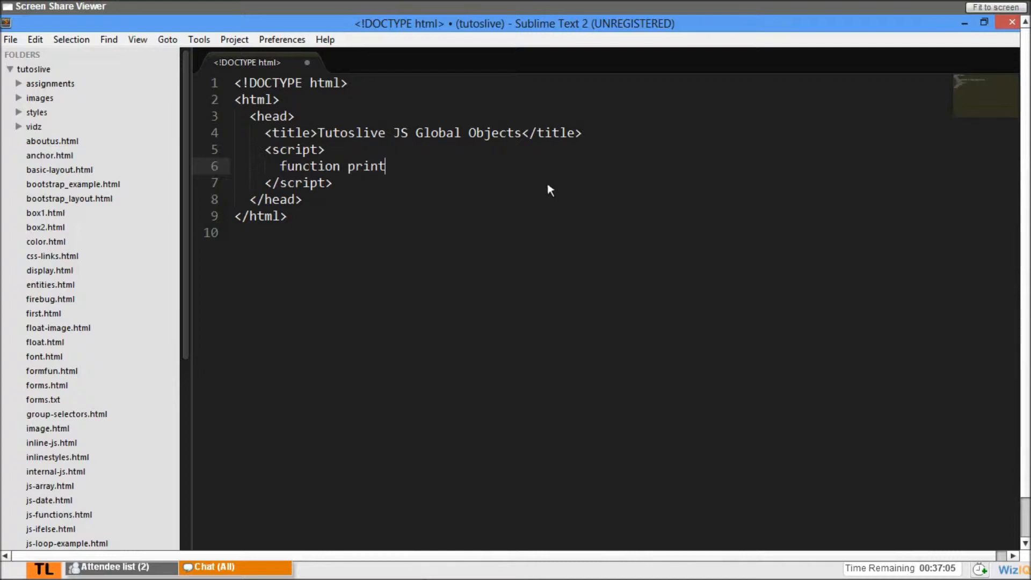
{"action": "type", "text": "()"}
{"action": "type", "text": "dpcu"}
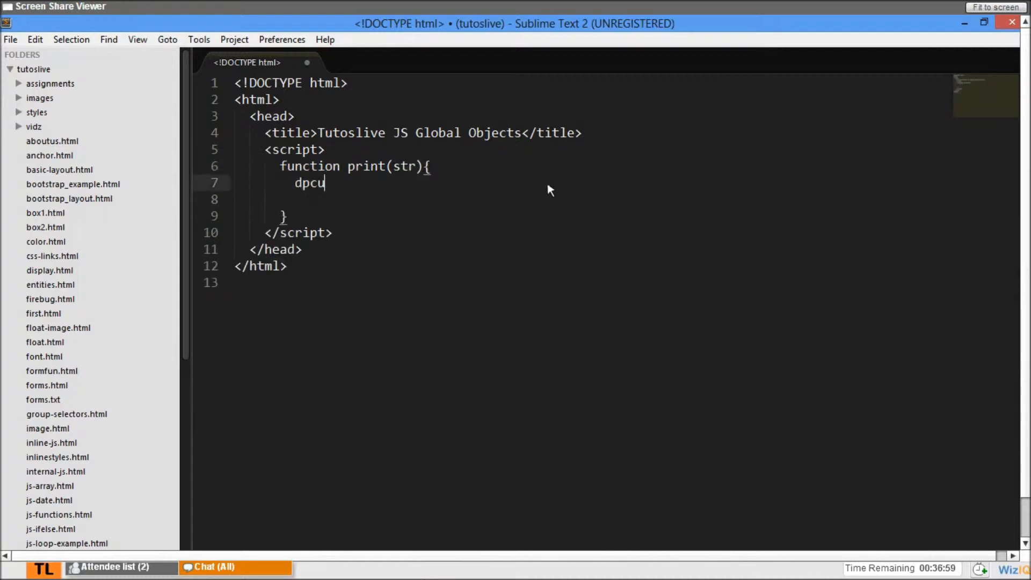
{"action": "key", "text": "Backspace"}
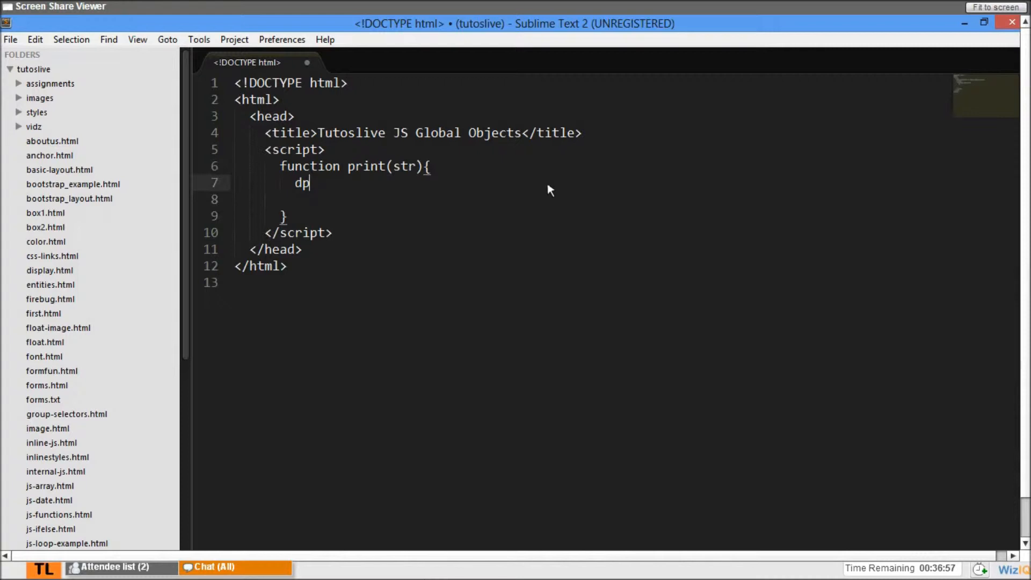
{"action": "type", "text": "document.write()"}
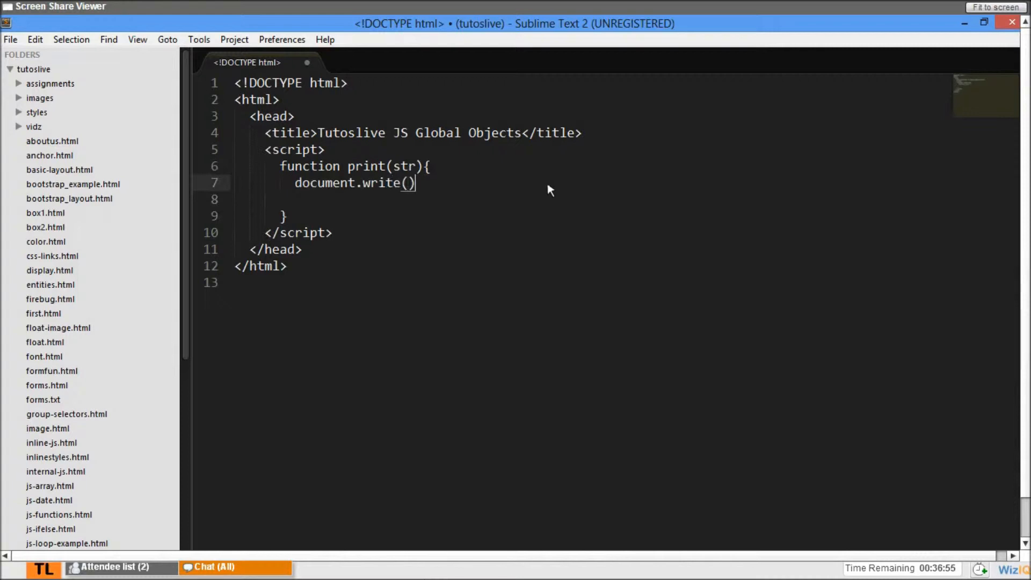
{"action": "type", "text": "str"}
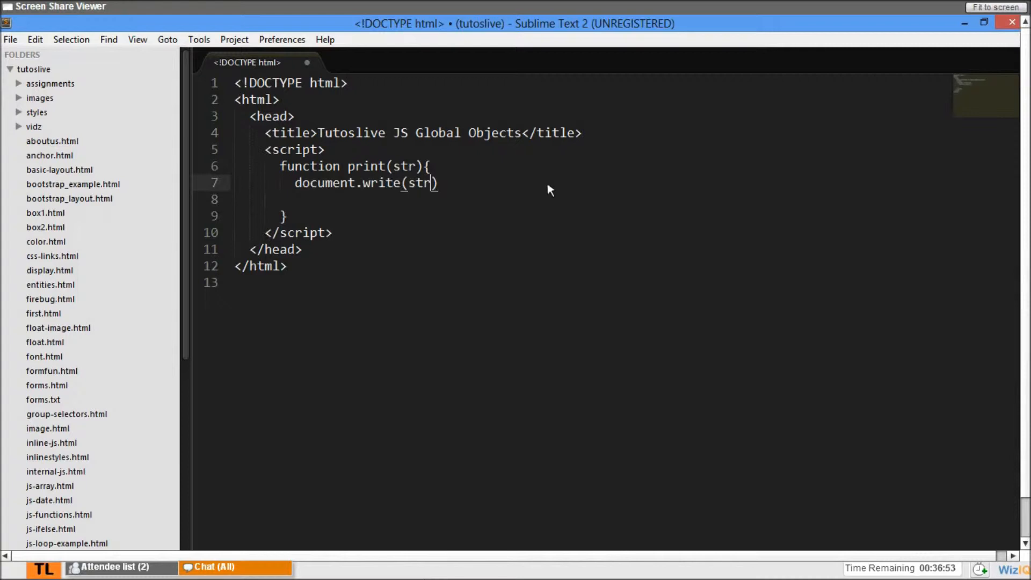
{"action": "type", "text": "+\"\""}
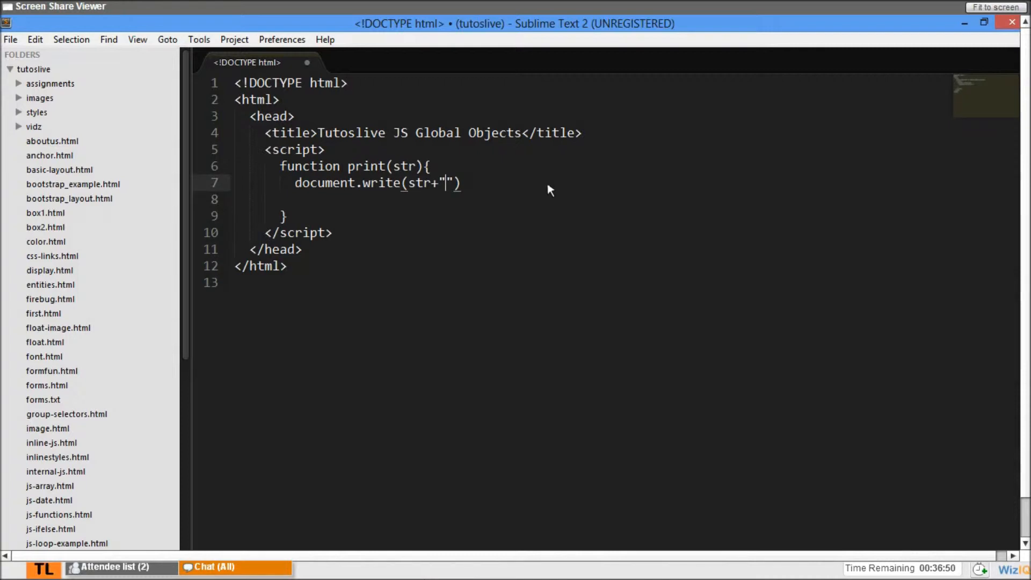
{"action": "type", "text": "<br/>"}
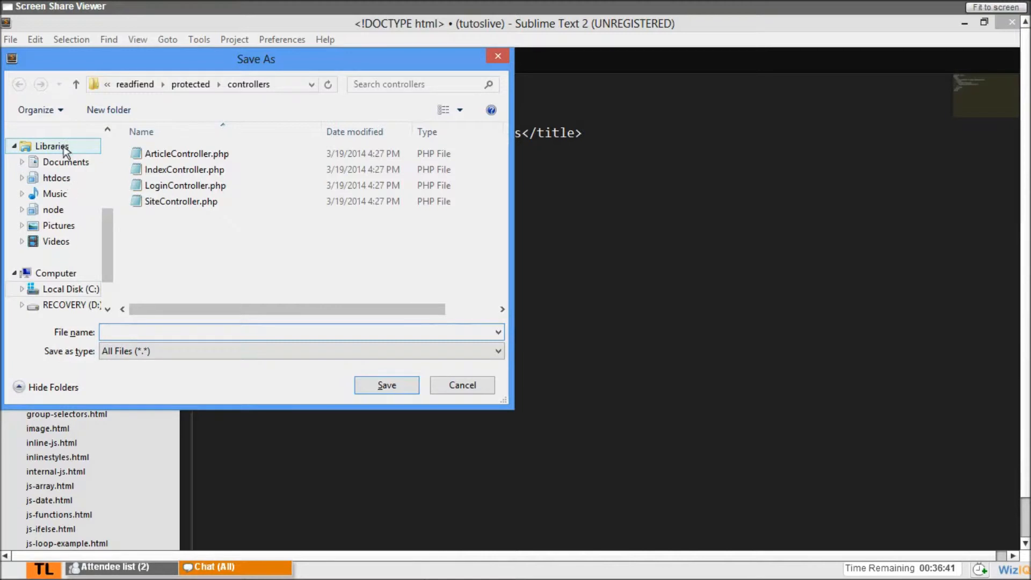
{"action": "mouse_move", "coordinate": [84, 150]}
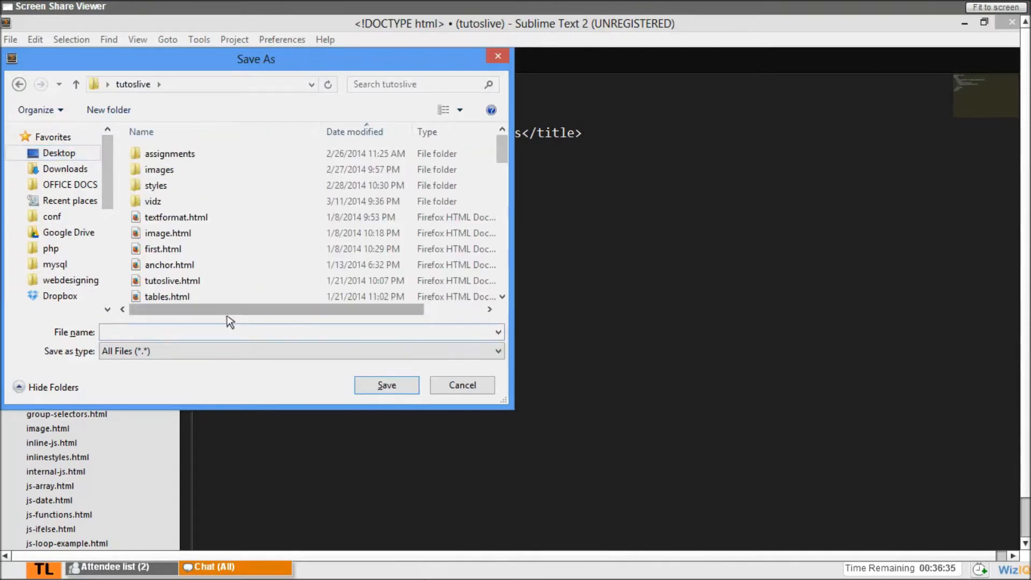
Save the page as js-global.html in the tutoslive folder
{"action": "left_click", "coordinate": [299, 332]}
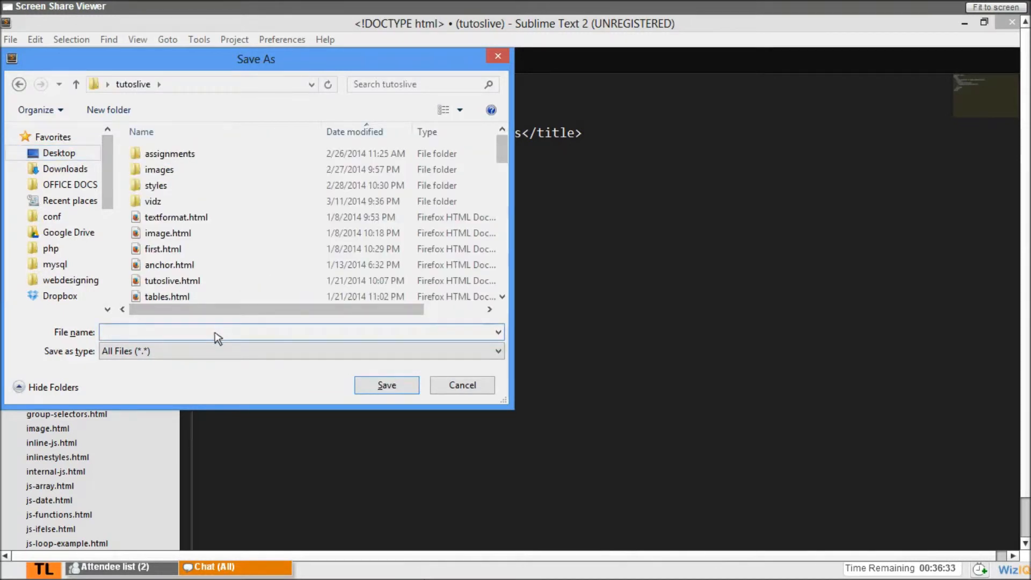
{"action": "type", "text": "js-global.html"}
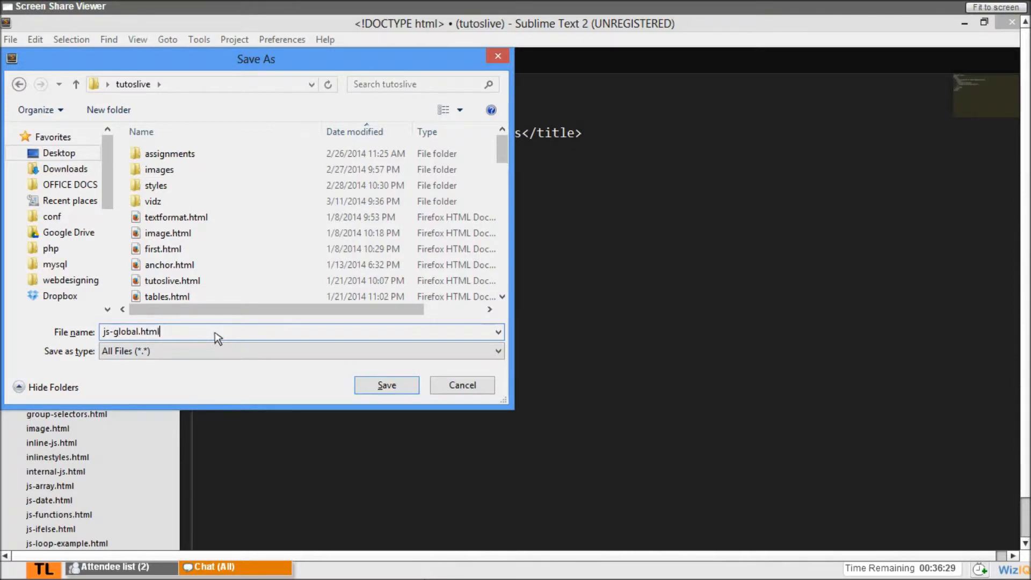
{"action": "left_click", "coordinate": [386, 384]}
{"action": "type", "text": "v"}
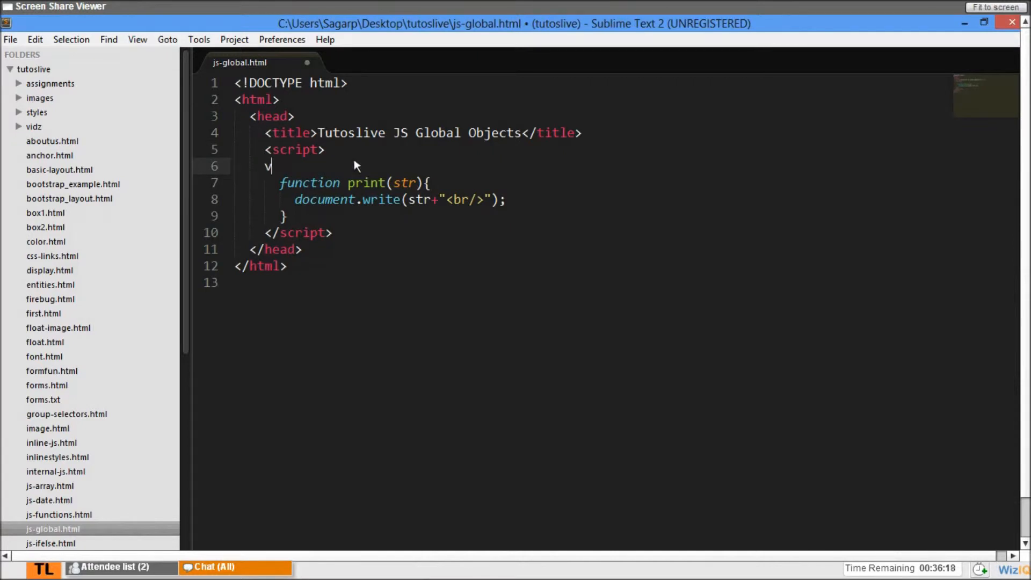
Declare var numbered_string_Array = new Array above the print function
{"action": "type", "text": "ar numbere"}
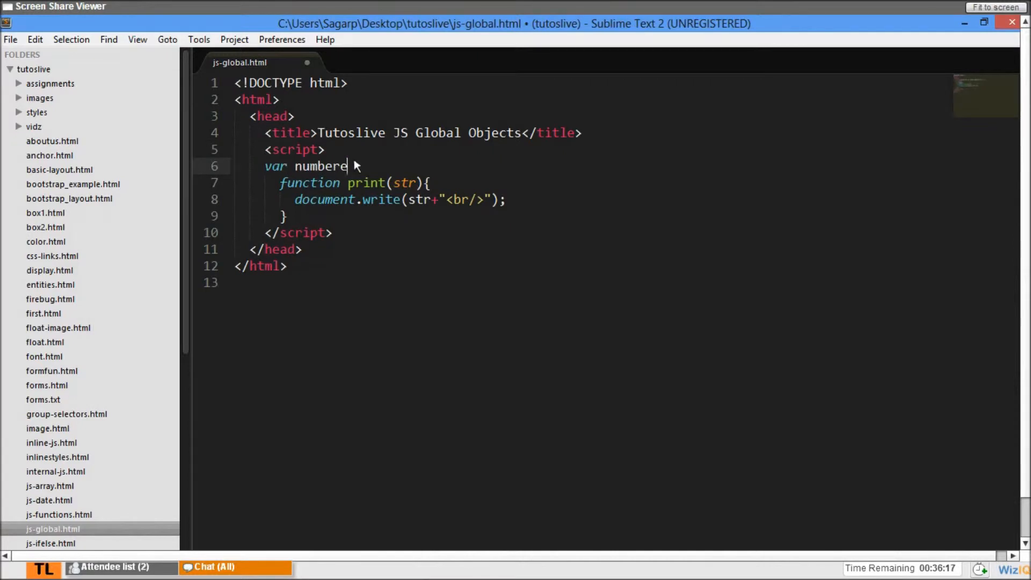
{"action": "key", "text": "Backspace"}
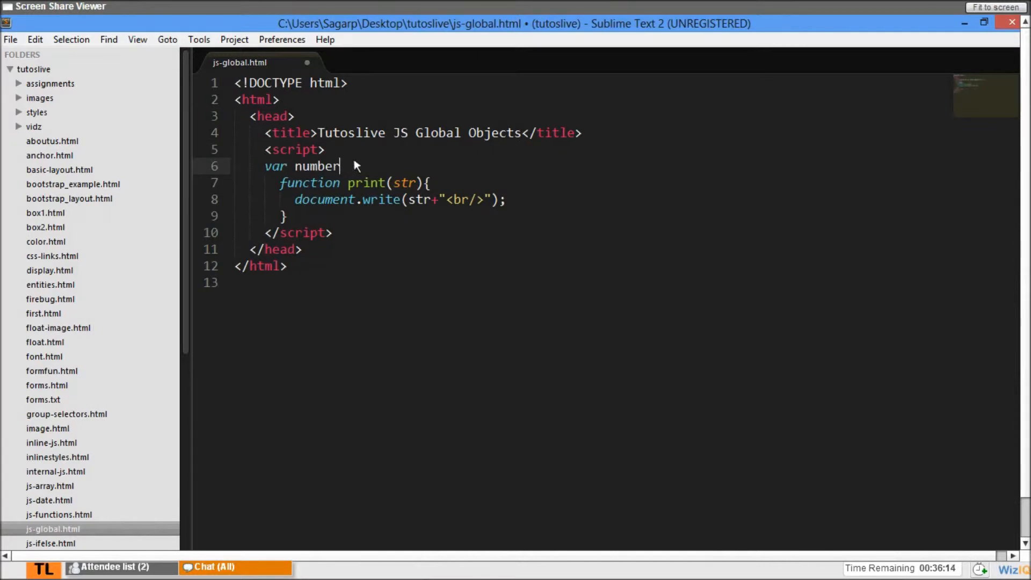
{"action": "key", "text": "backspace"}
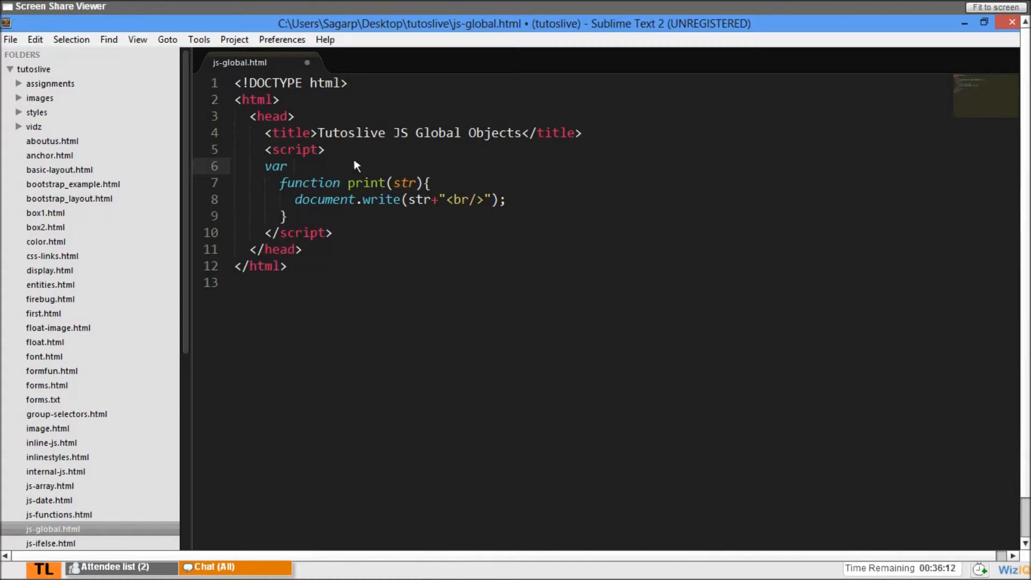
{"action": "type", "text": "numbered"}
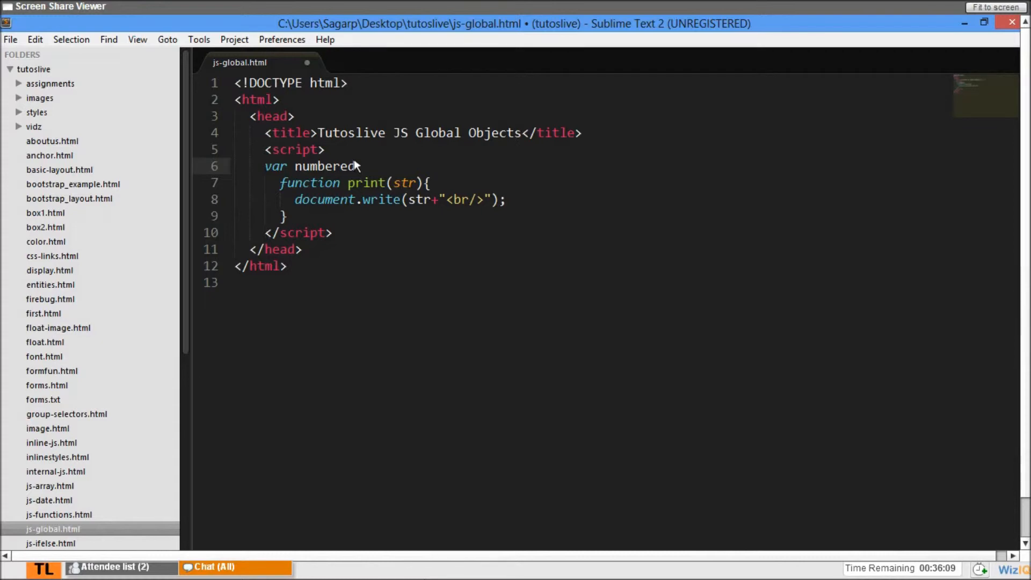
{"action": "type", "text": "_string_A"}
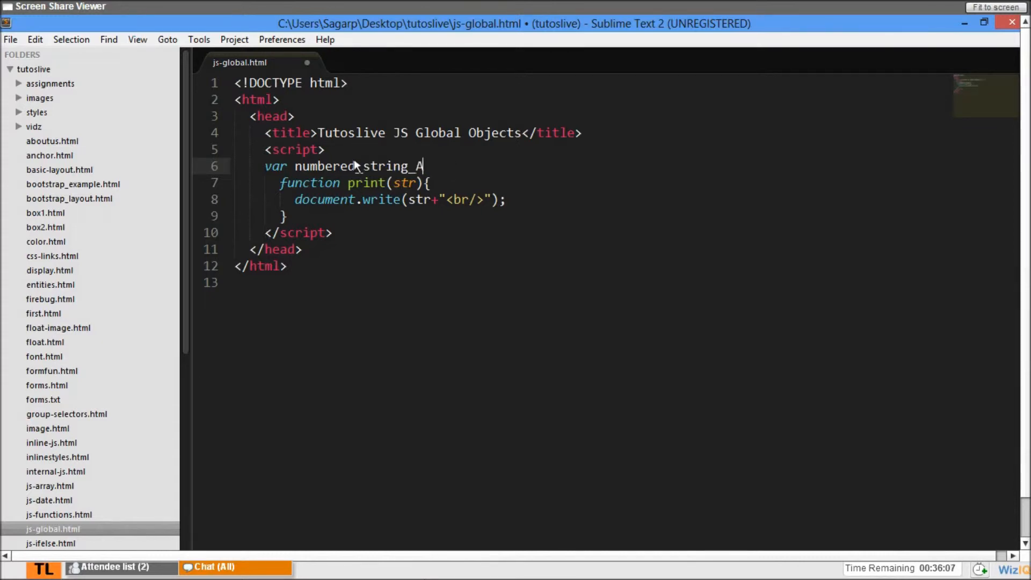
{"action": "type", "text": "rray ="}
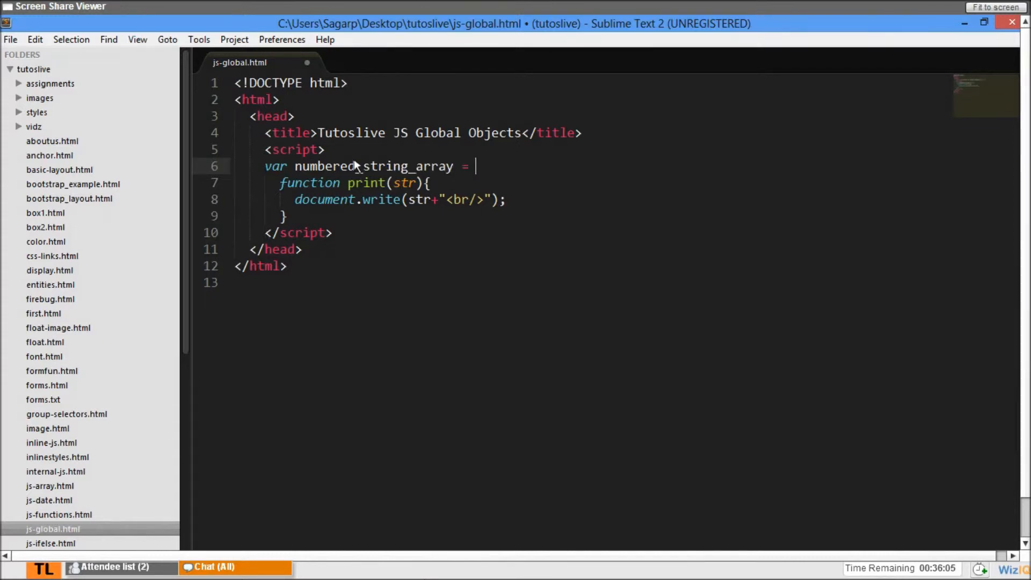
{"action": "type", "text": "new"}
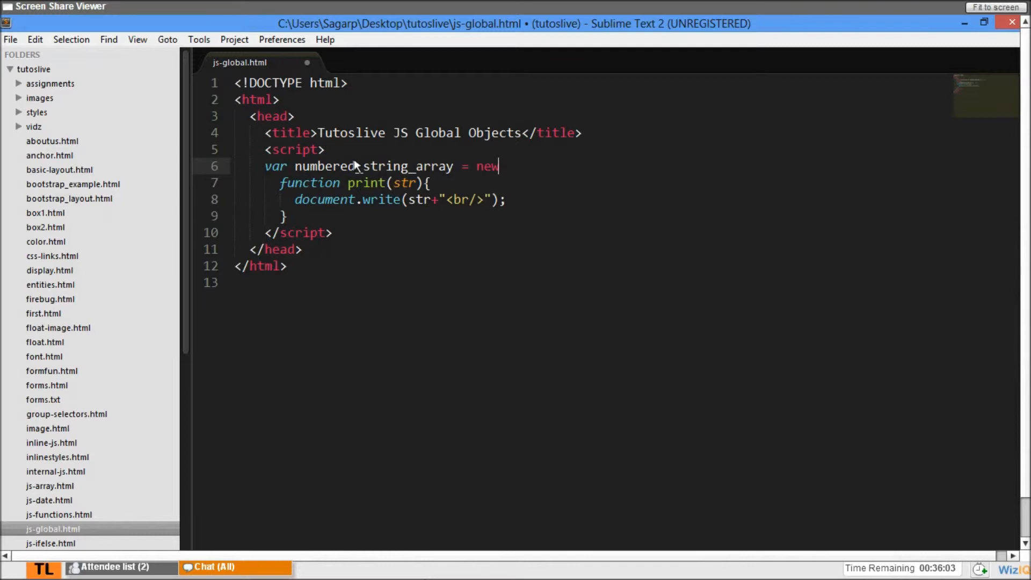
{"action": "type", "text": "Array();"}
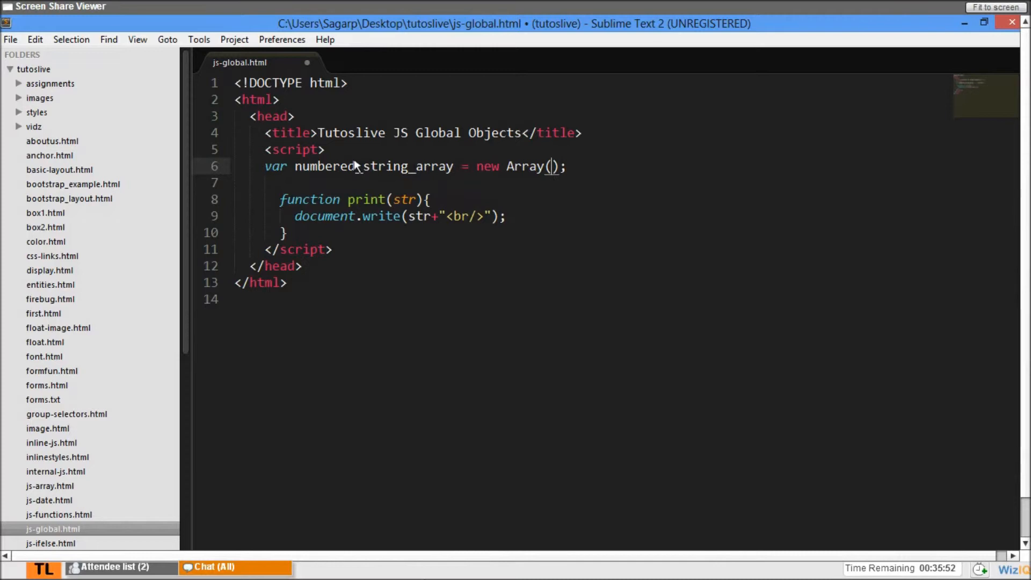
Fill the array with 10, '12', '13.20', '14 students', 'tutoslive' and 'I am 1 and only'
{"action": "type", "text": "10"}
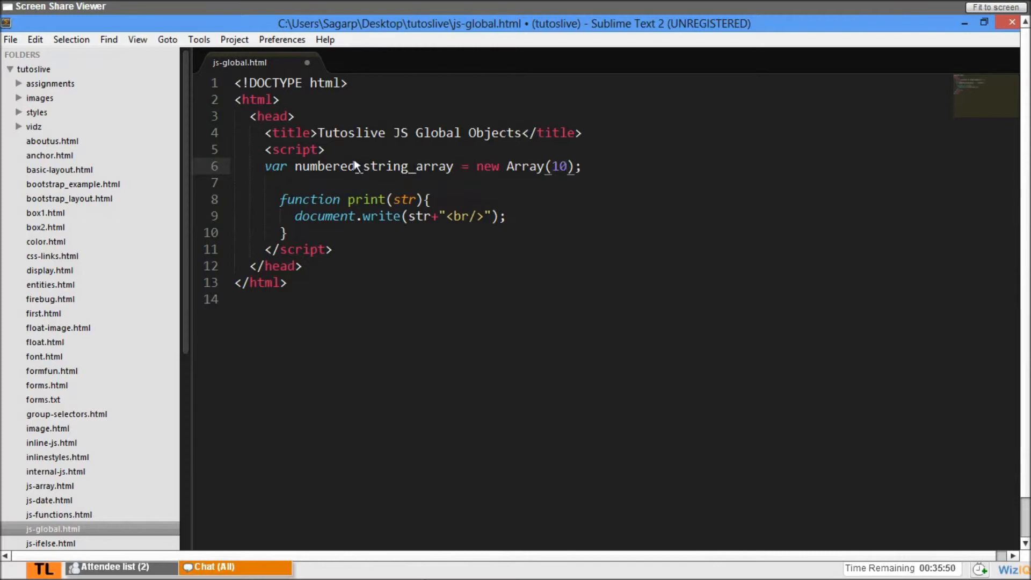
{"action": "type", "text": ",'12'"}
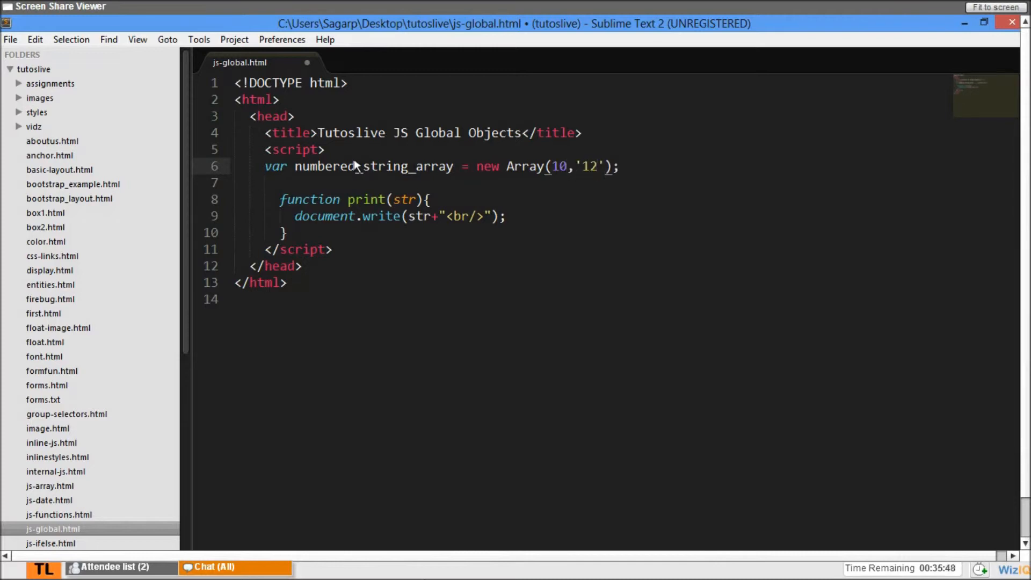
{"action": "type", "text": ",''"}
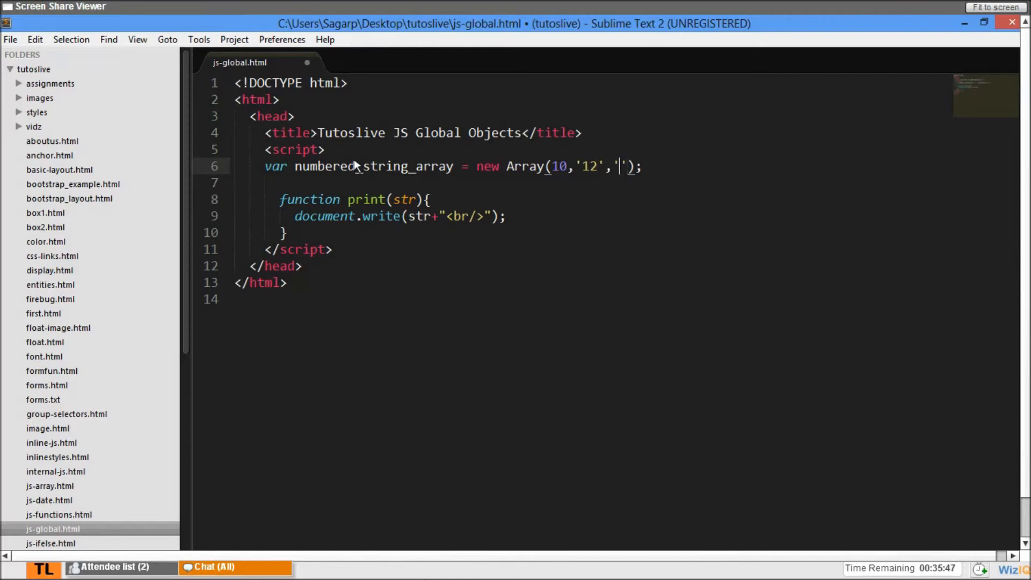
{"action": "type", "text": "13.20',"}
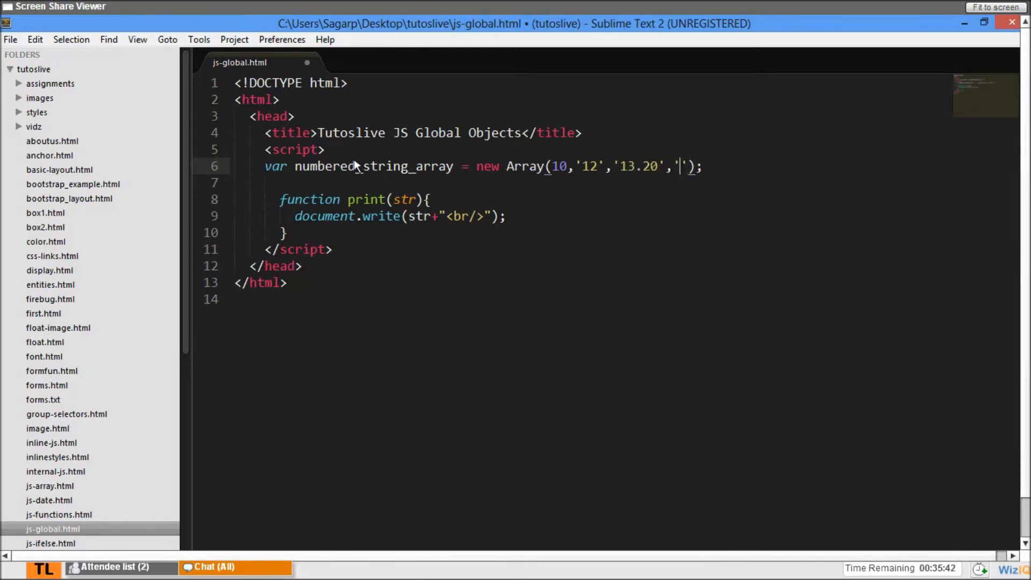
{"action": "type", "text": "14 stud"}
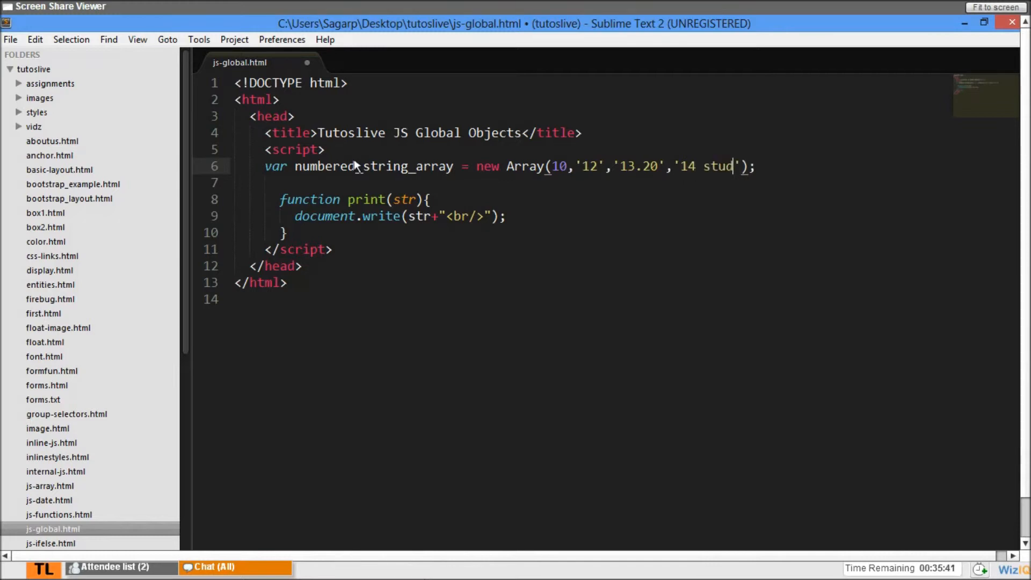
{"action": "type", "text": "ents"}
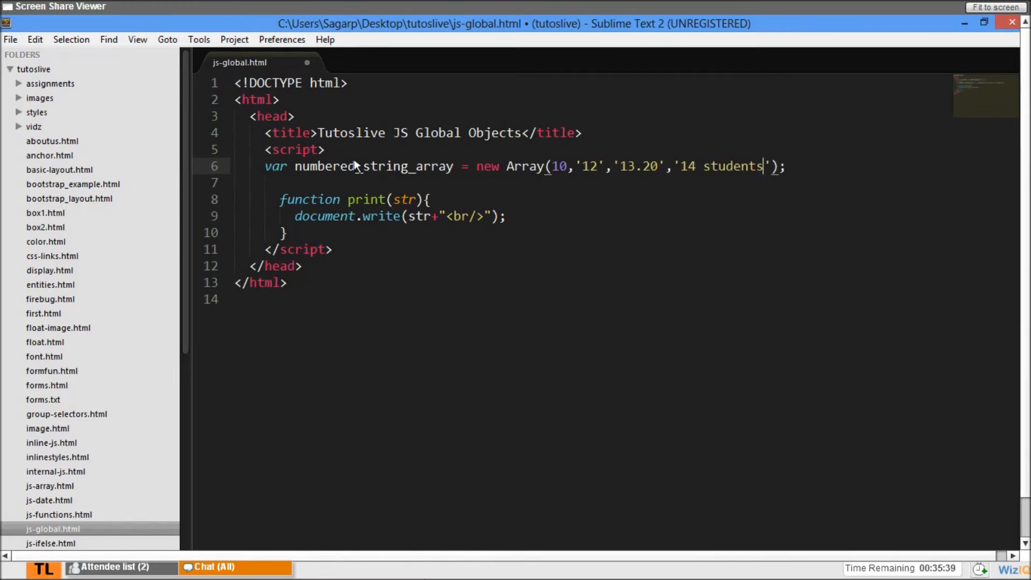
{"action": "type", "text": ",'tutoslive','"}
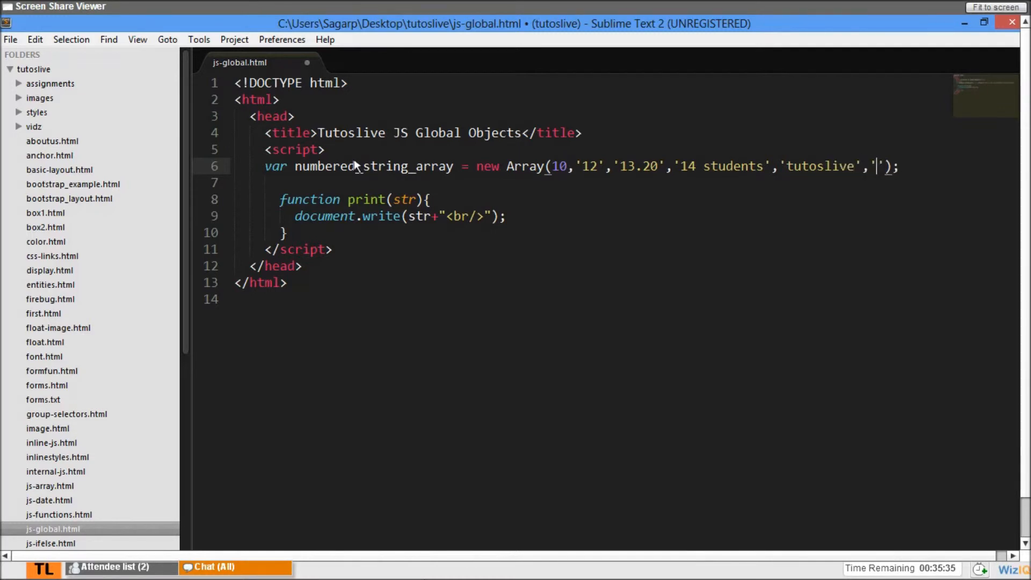
{"action": "type", "text": "I am 1 and onl"}
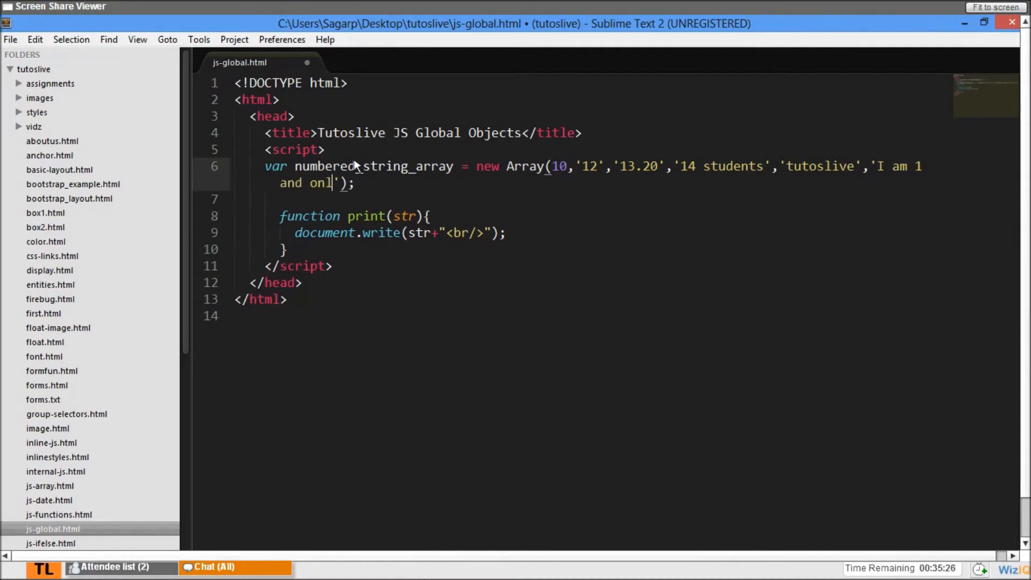
{"action": "type", "text": "y"}
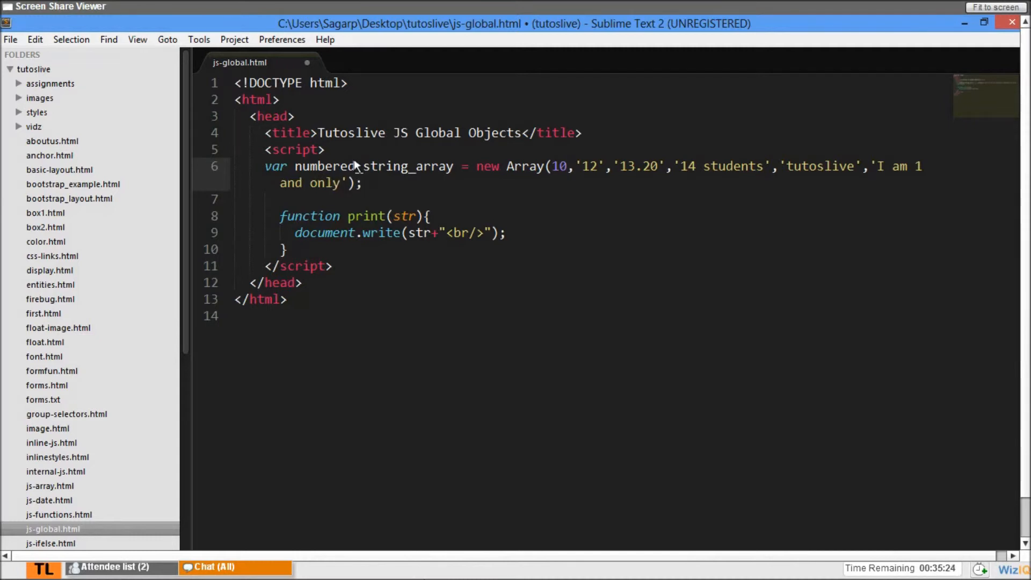